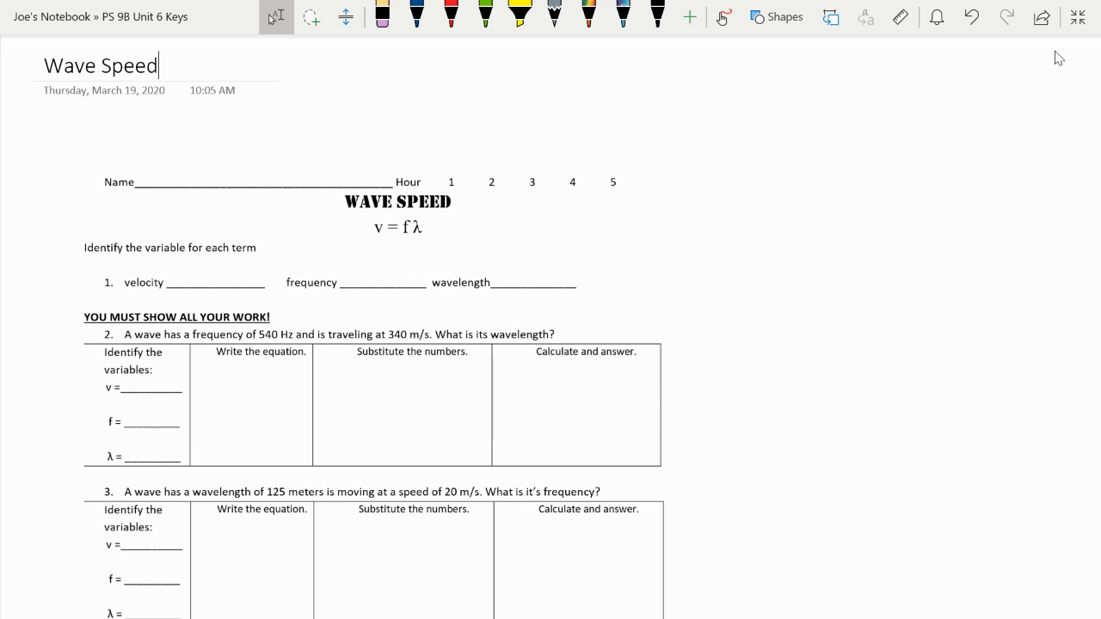
Step: Highlight the 'identify each variable' instruction and handwrite m/s, Hz and m in problem 1's blanks
left_click(414, 16)
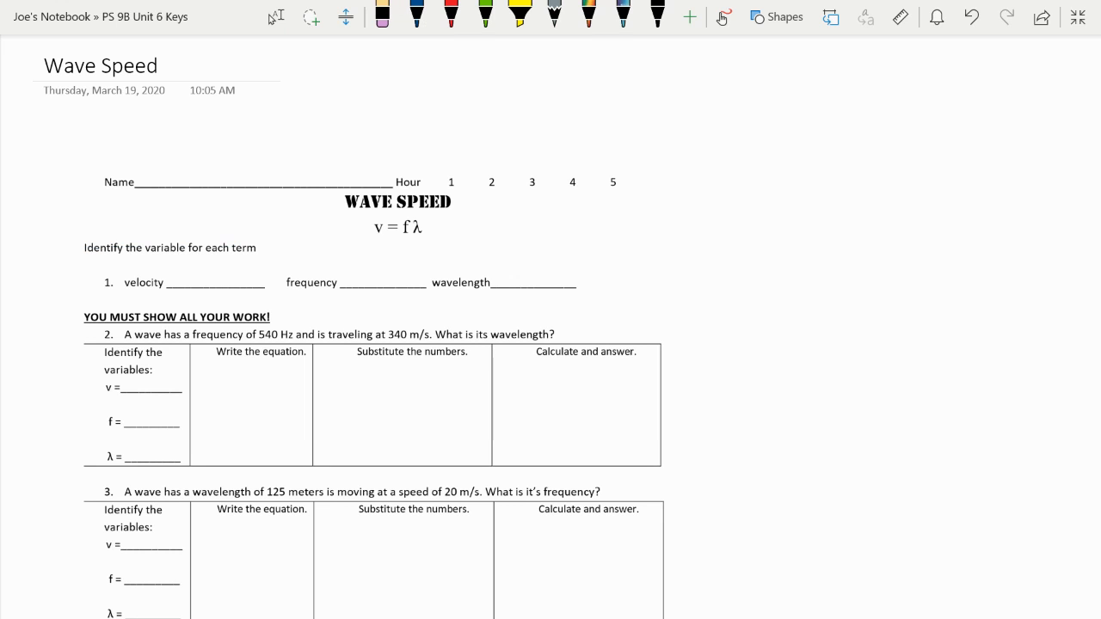
left_click(415, 16)
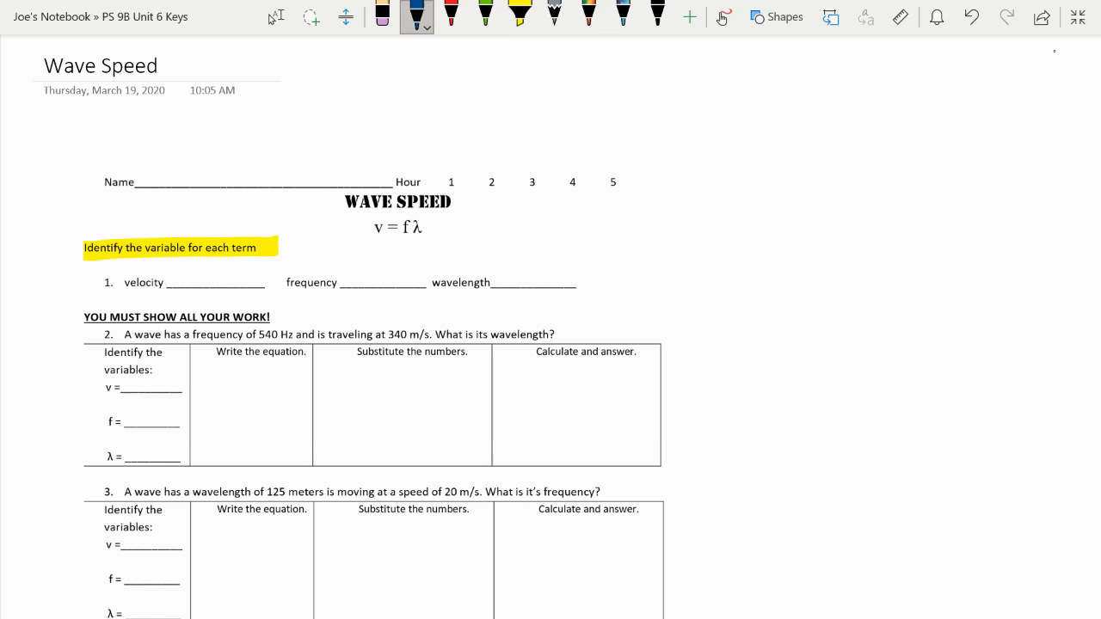
left_click_drag(172, 277, 193, 277)
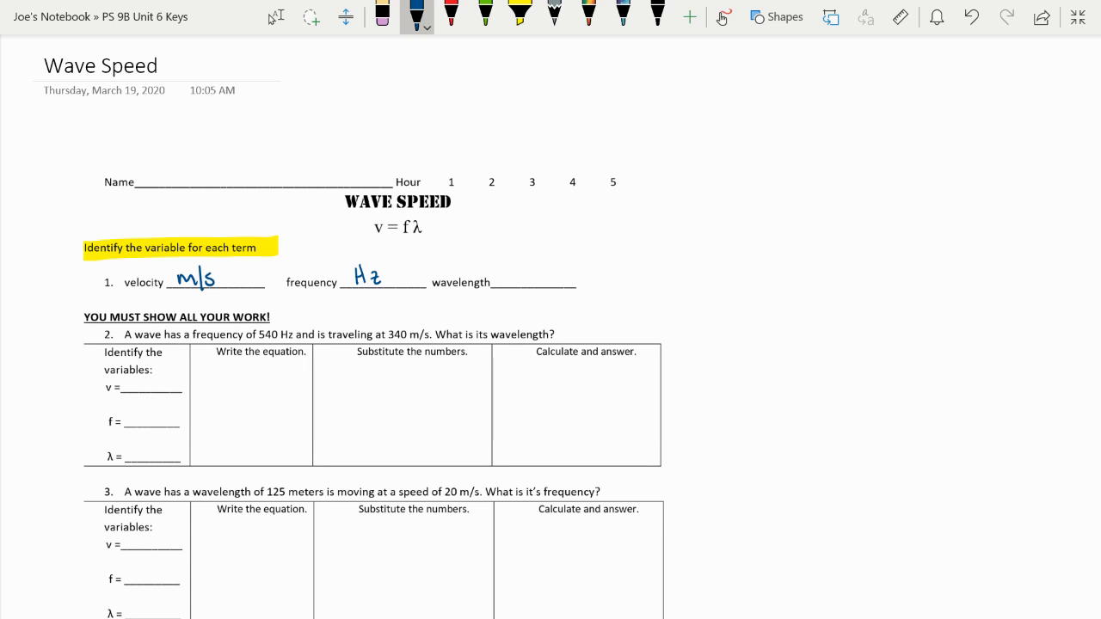
mouse_move(1053, 50)
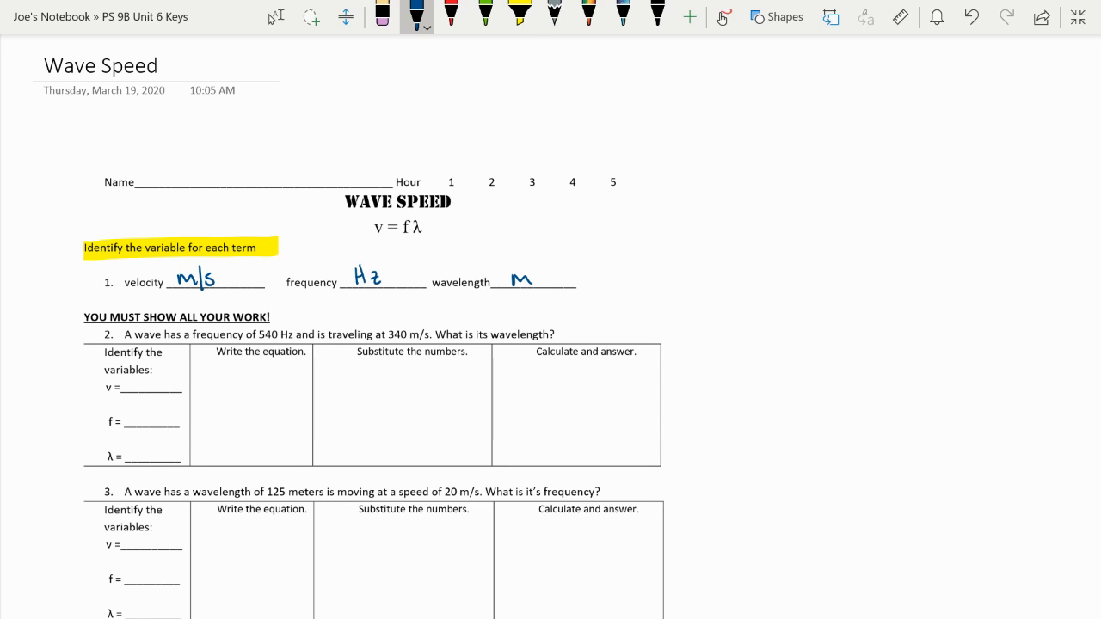
Step: Highlight problem 2's givens, 540 Hz and 340 m/s, in yellow
scroll("down", 3)
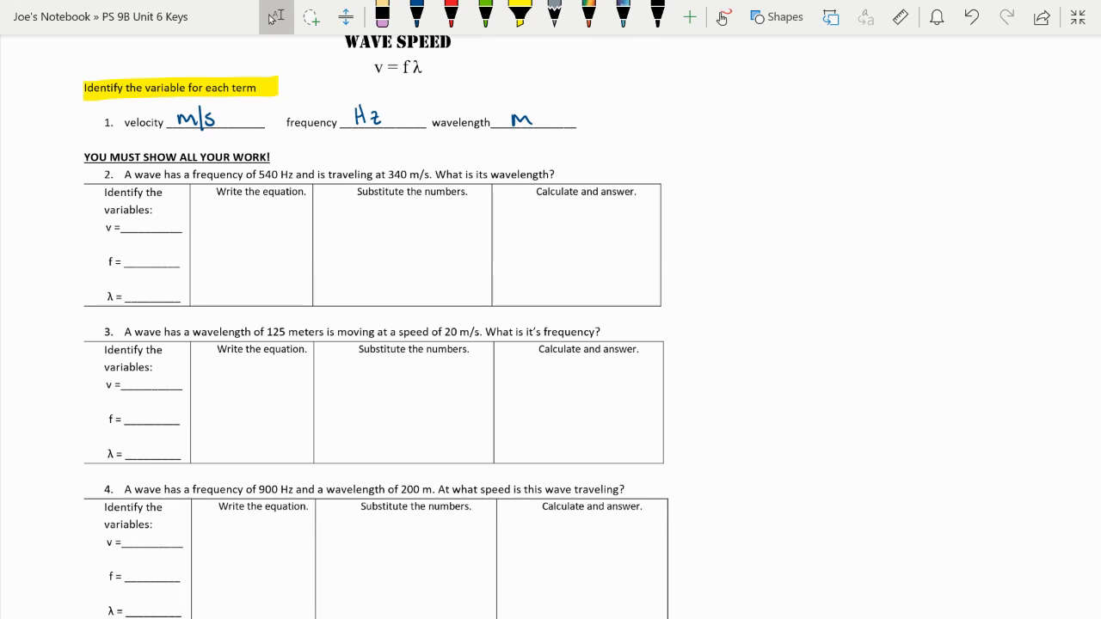
left_click(511, 19)
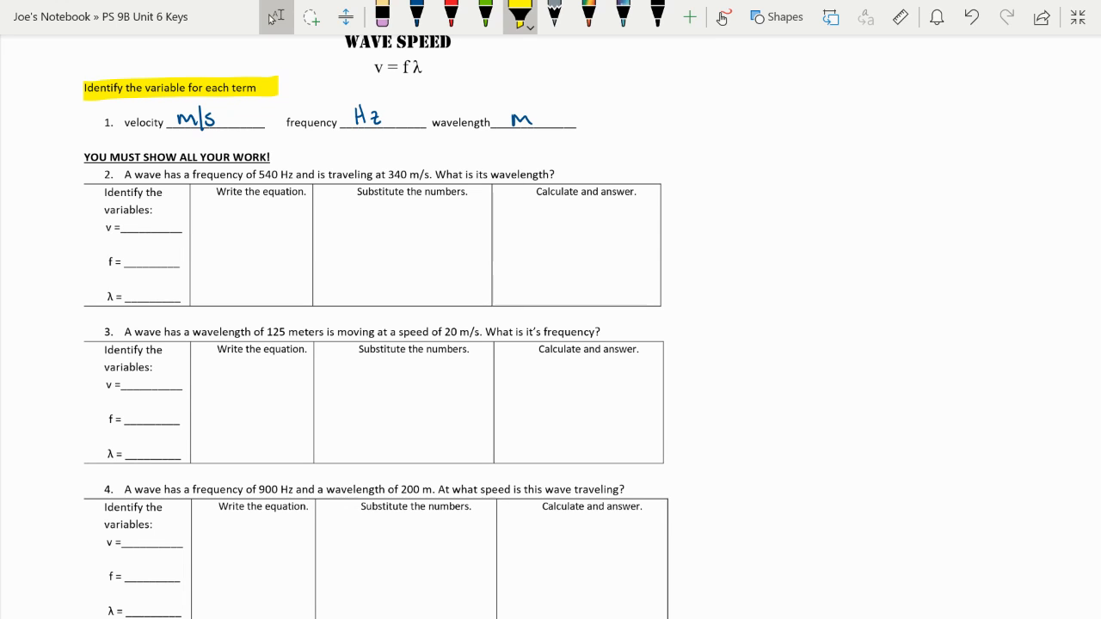
left_click_drag(261, 174, 426, 174)
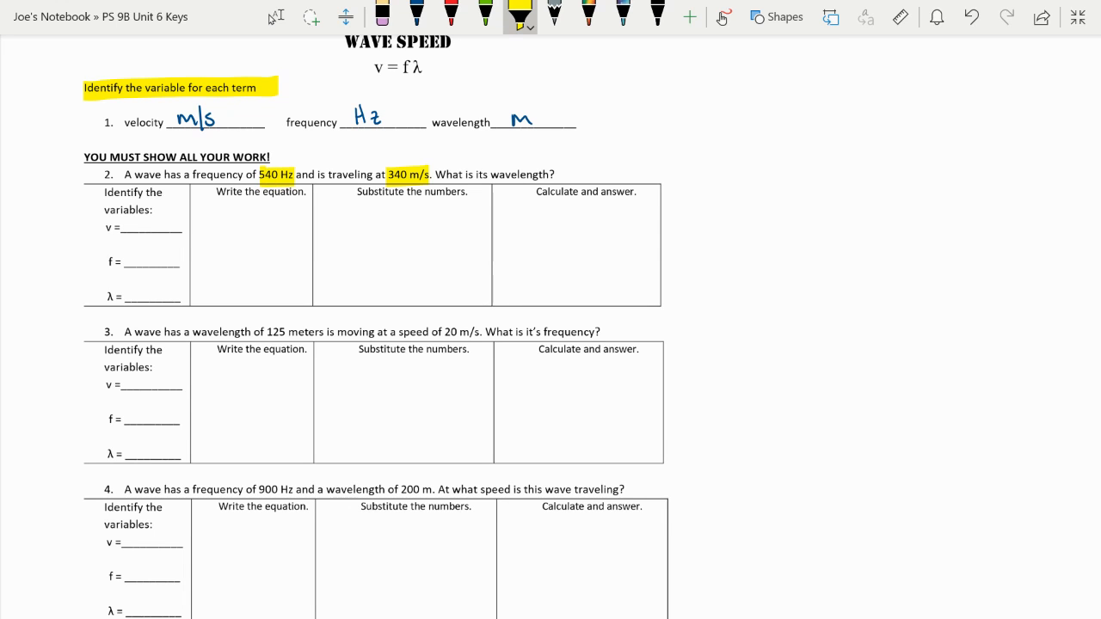
left_click(516, 19)
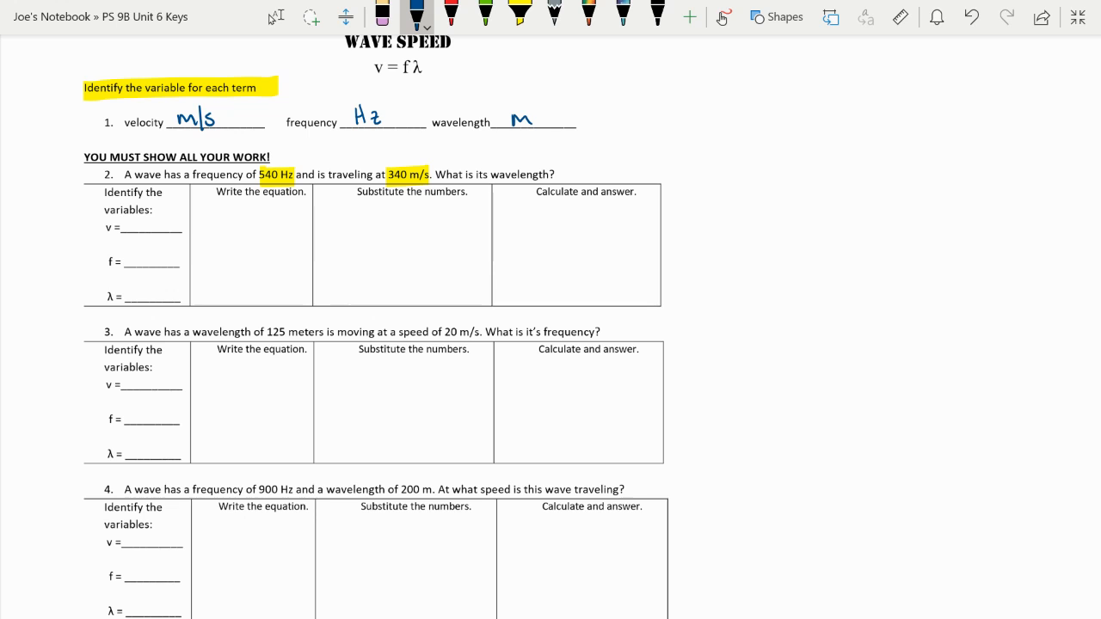
Step: Write v = 340 m/s, f = 540 Hz and λ = ? in problem 2's variables column
type("540")
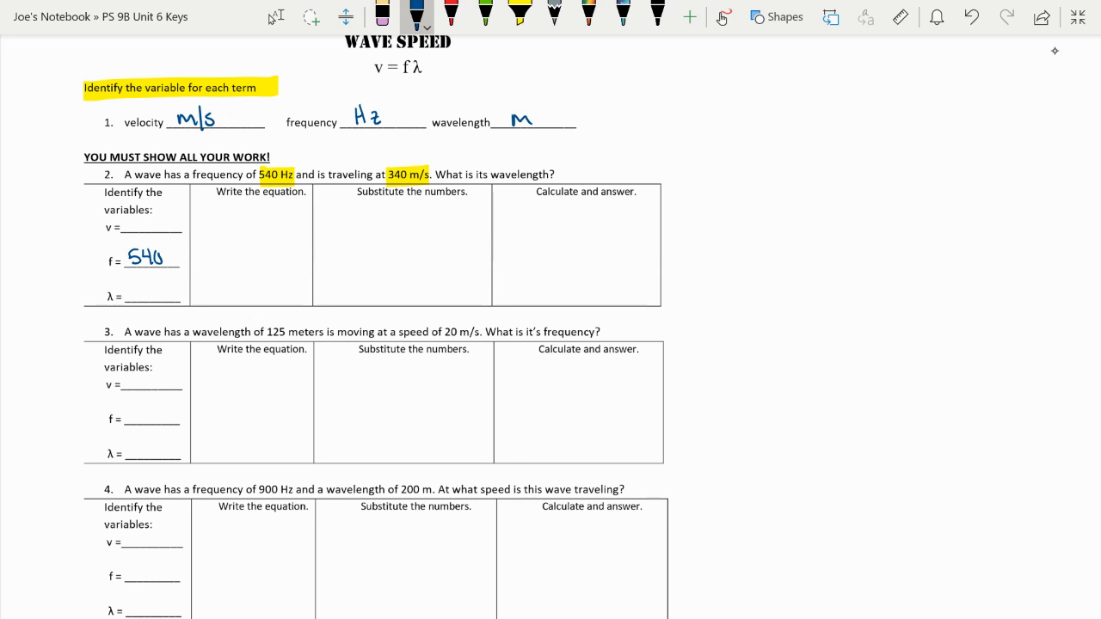
type("Hz")
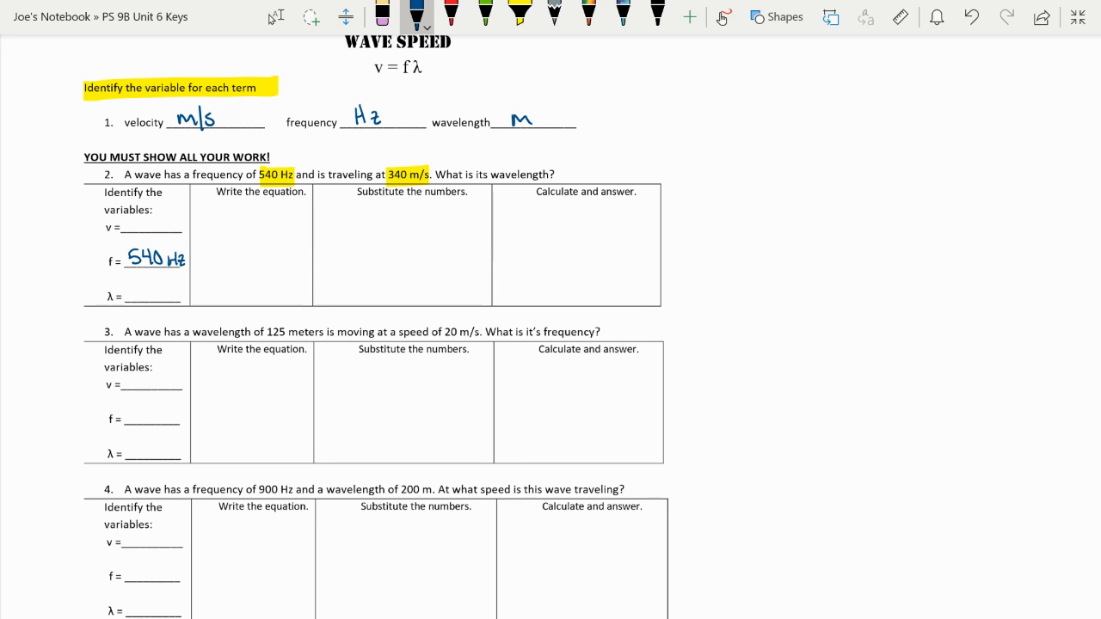
type("3")
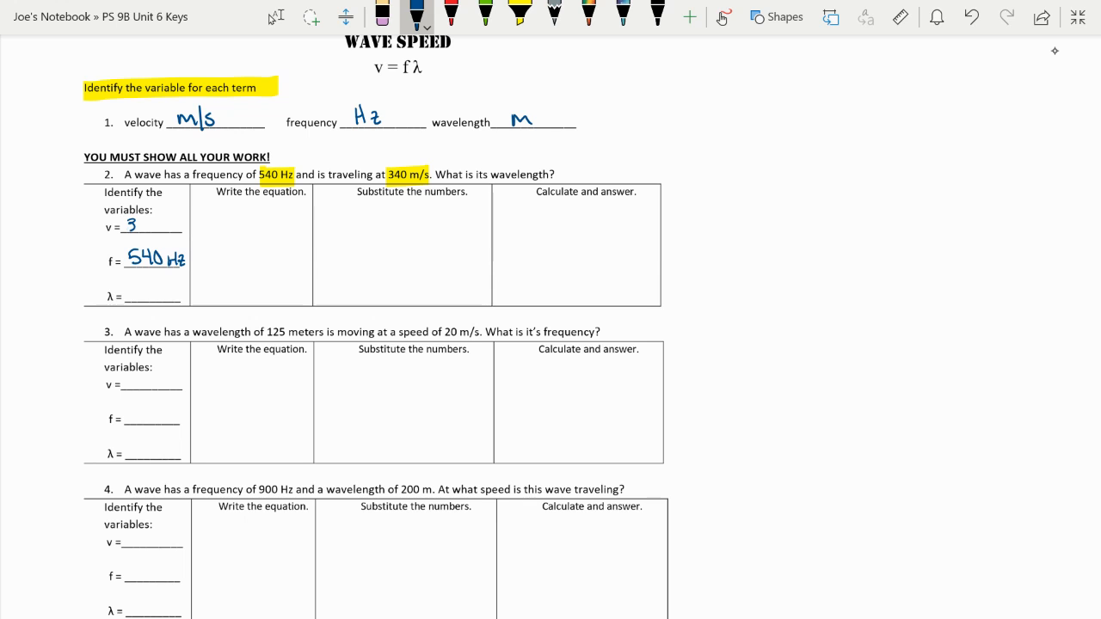
type("340 m/s")
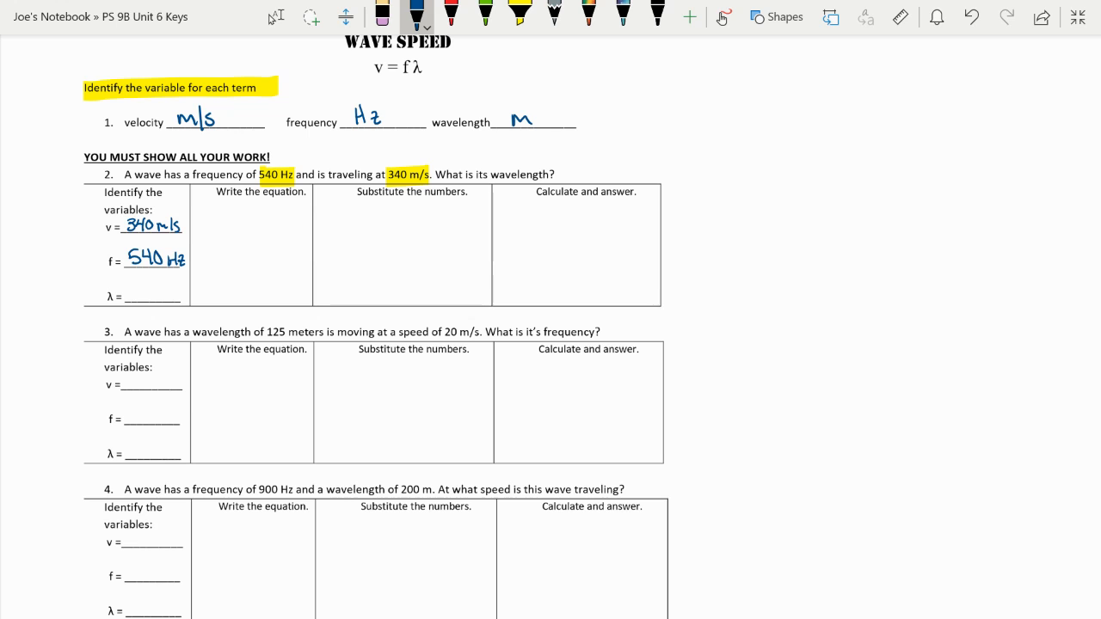
type("?")
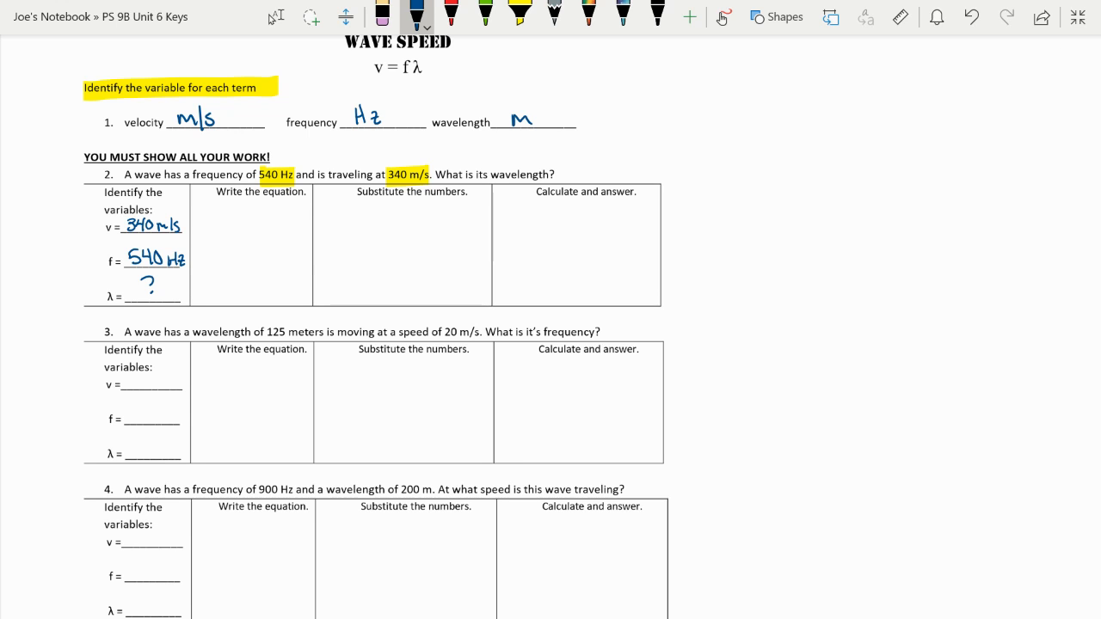
mouse_move(1053, 50)
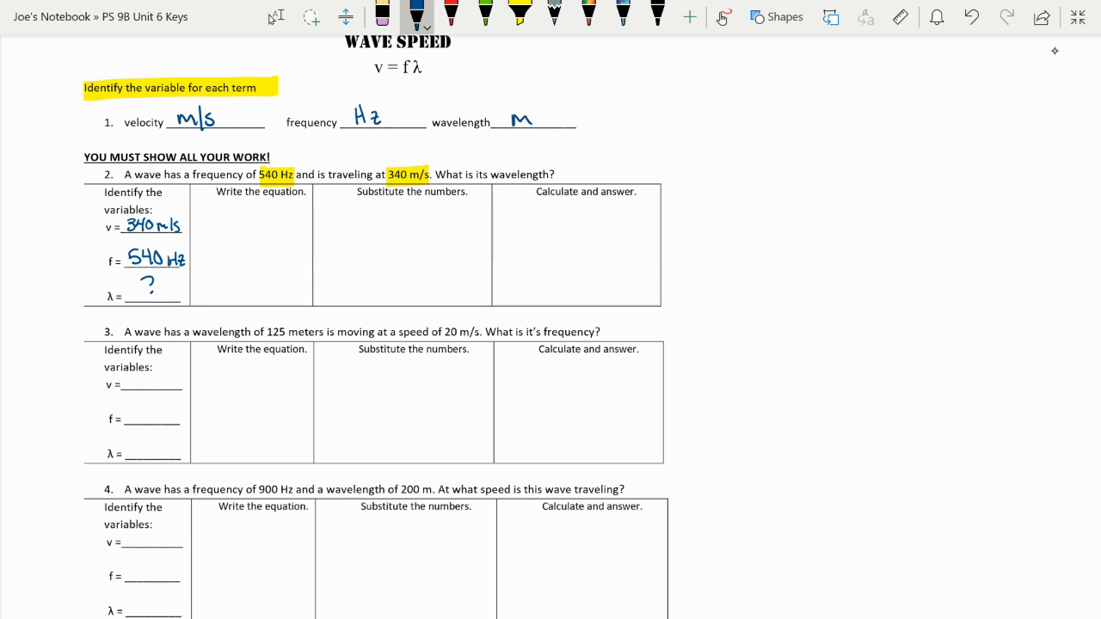
Step: Highlight v = fλ and write V = fλ with the substitution divided by 540 Hz
left_click(510, 17)
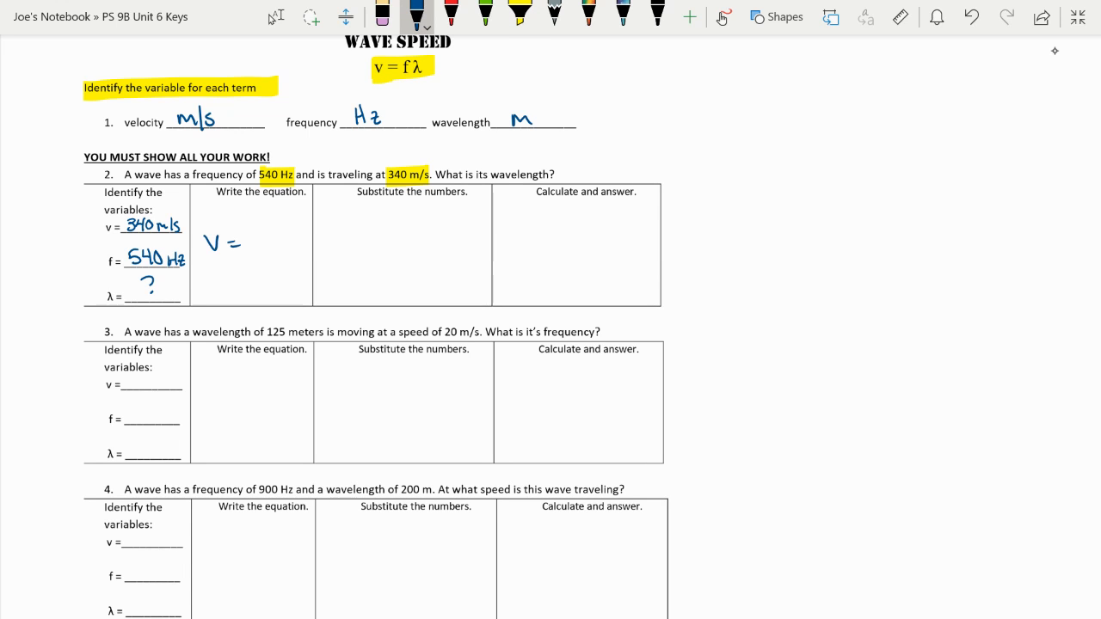
left_click_drag(241, 240, 266, 236)
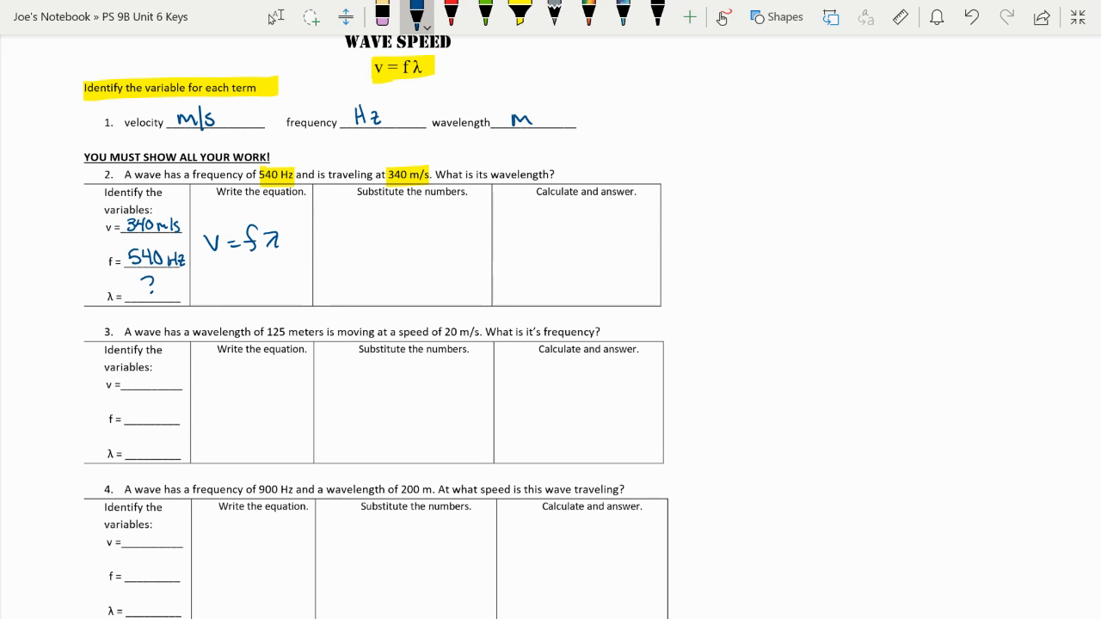
mouse_move(1055, 50)
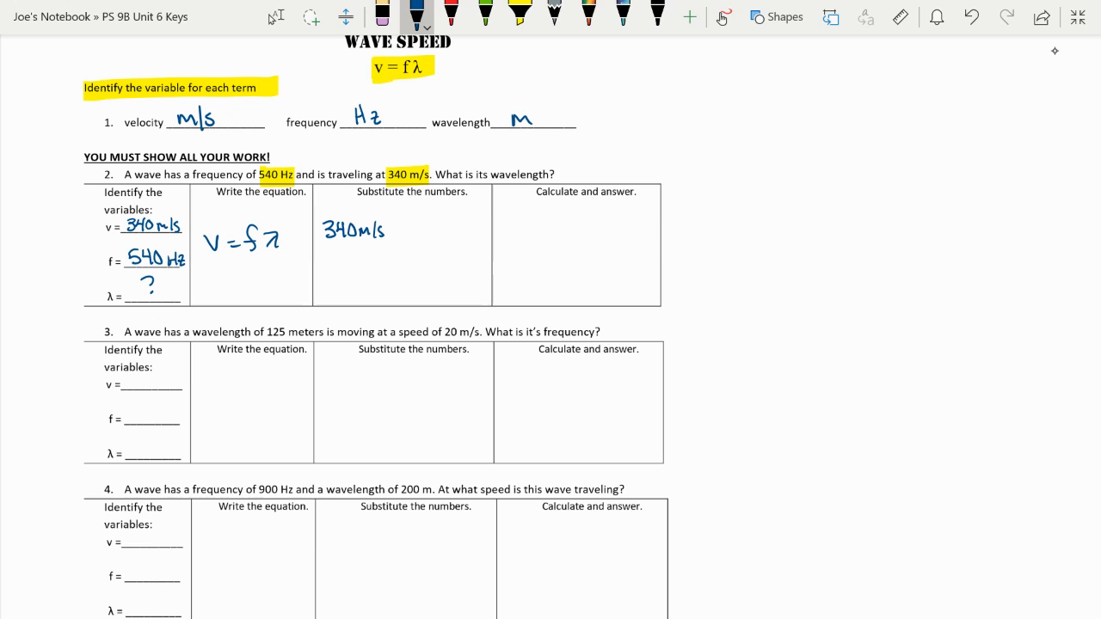
type("= 540")
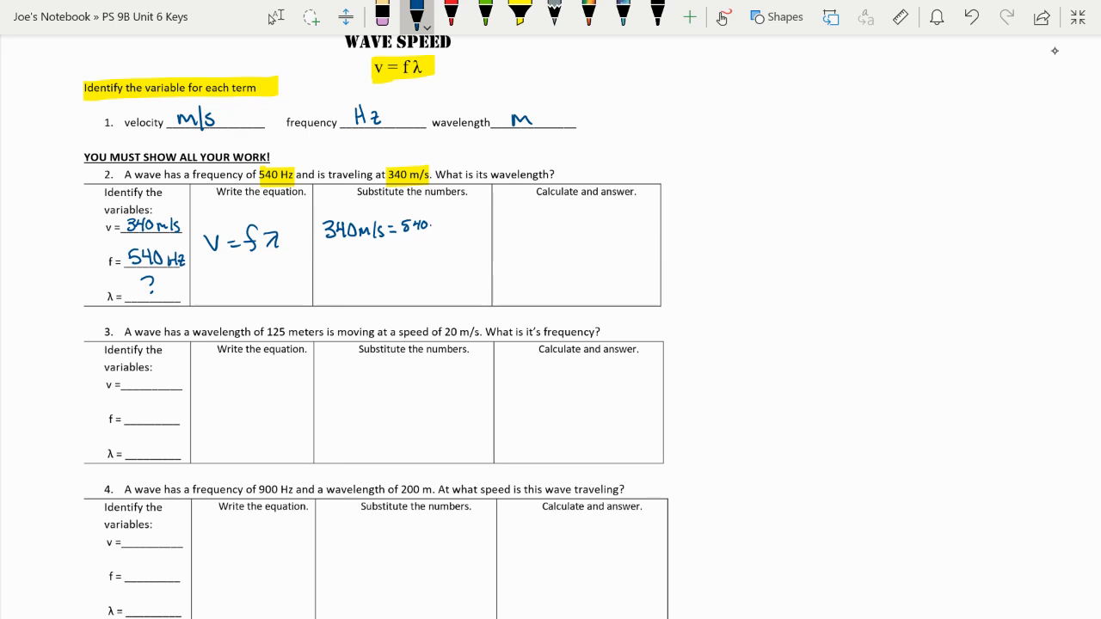
type("Hz · λ")
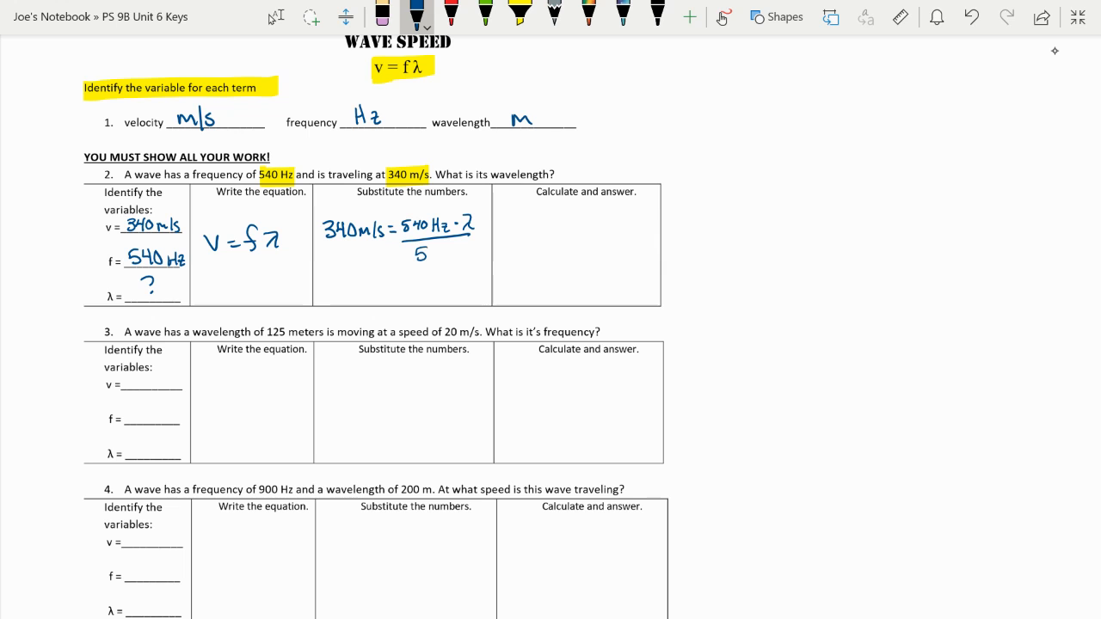
type("540Hz")
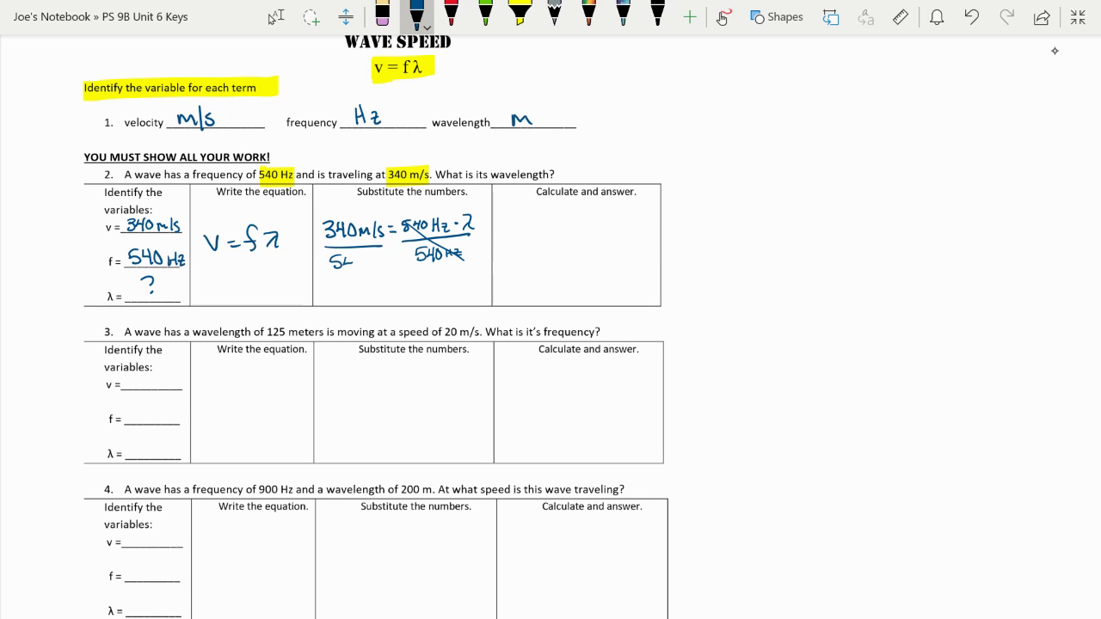
type("540Hz")
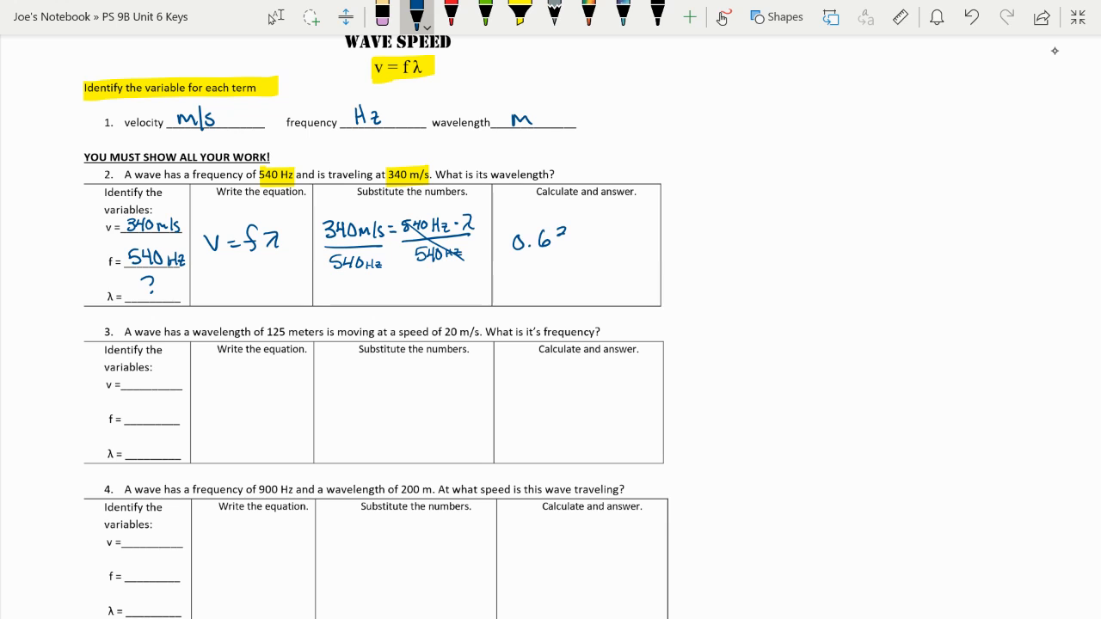
Step: Write problem 2's answer 0.63 m and circle it in yellow
type("31")
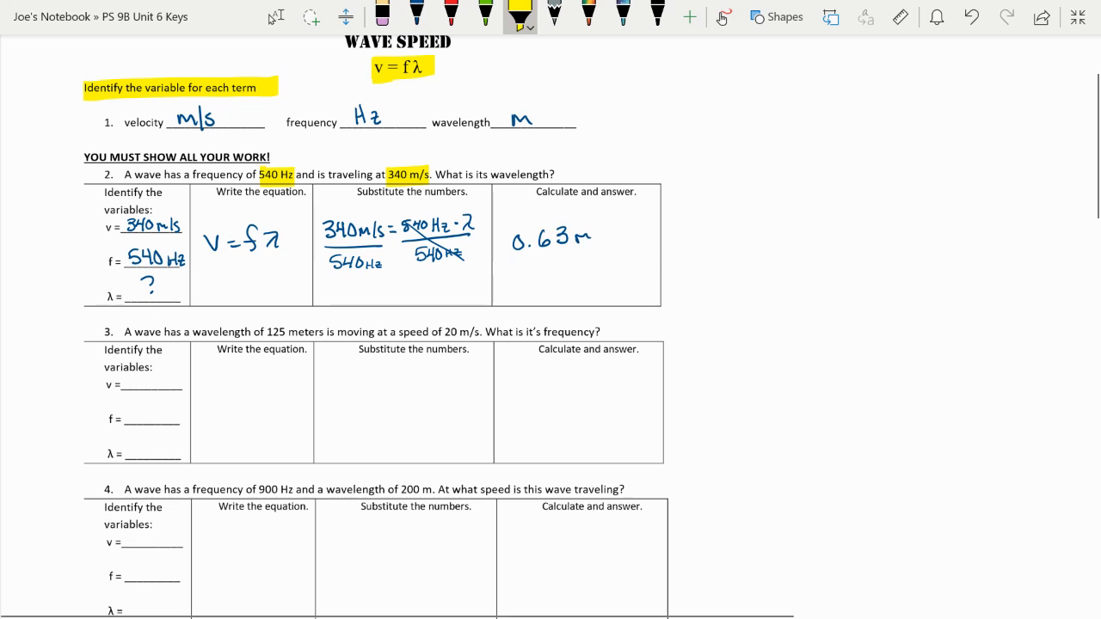
left_click_drag(516, 241, 602, 241)
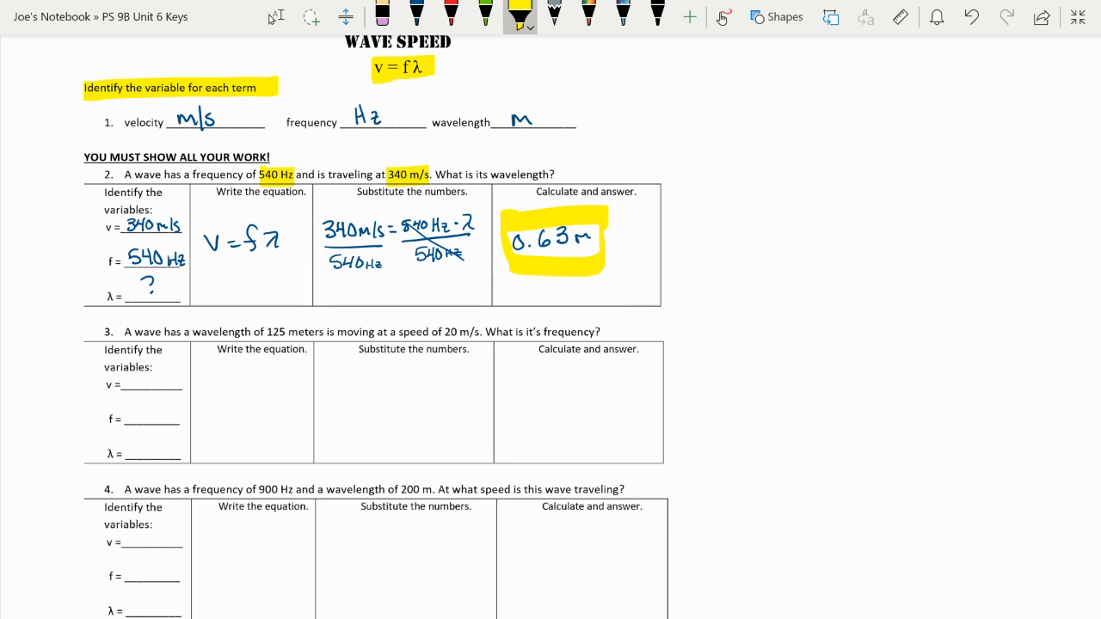
left_click(407, 18)
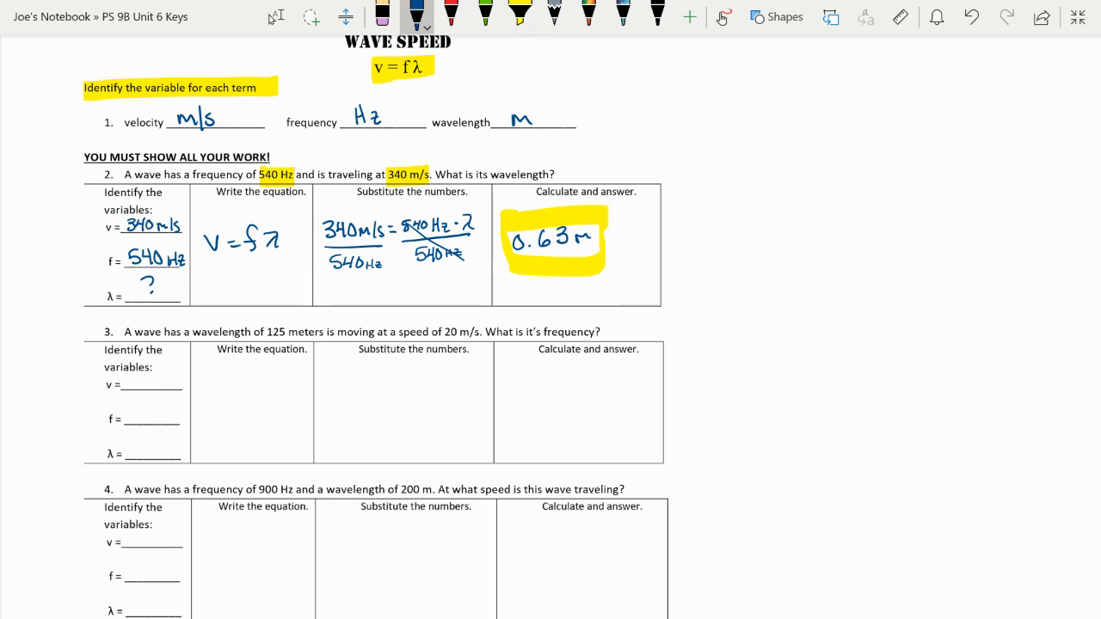
left_click_drag(602, 239, 637, 239)
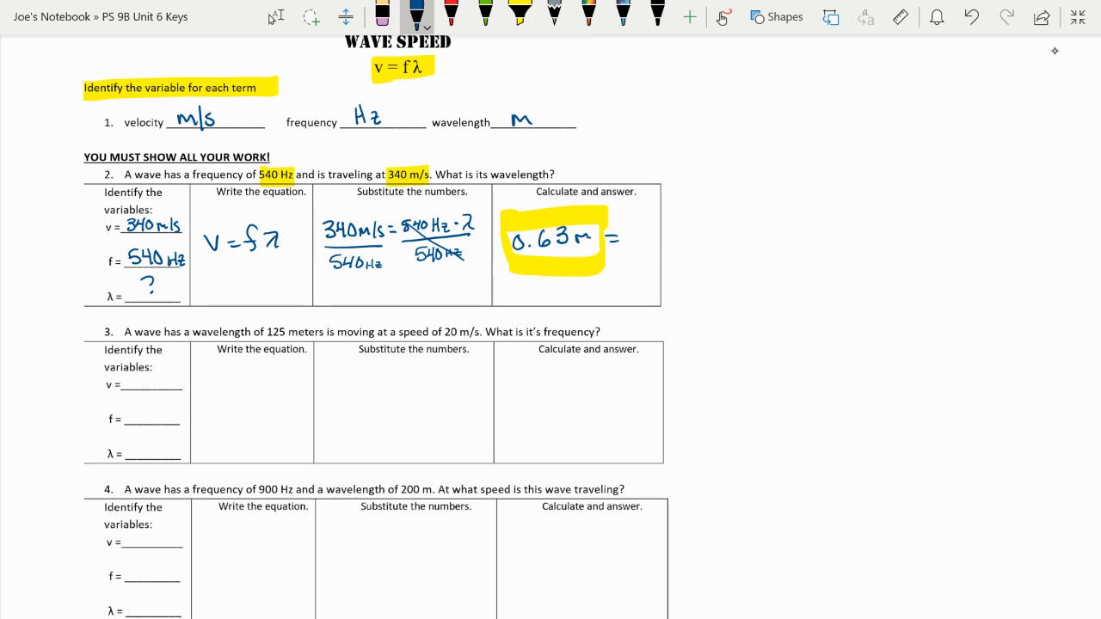
Step: Highlight problem 3's givens 125 m and 20 m/s, then write V = fλ and the variables
scroll("down", 3)
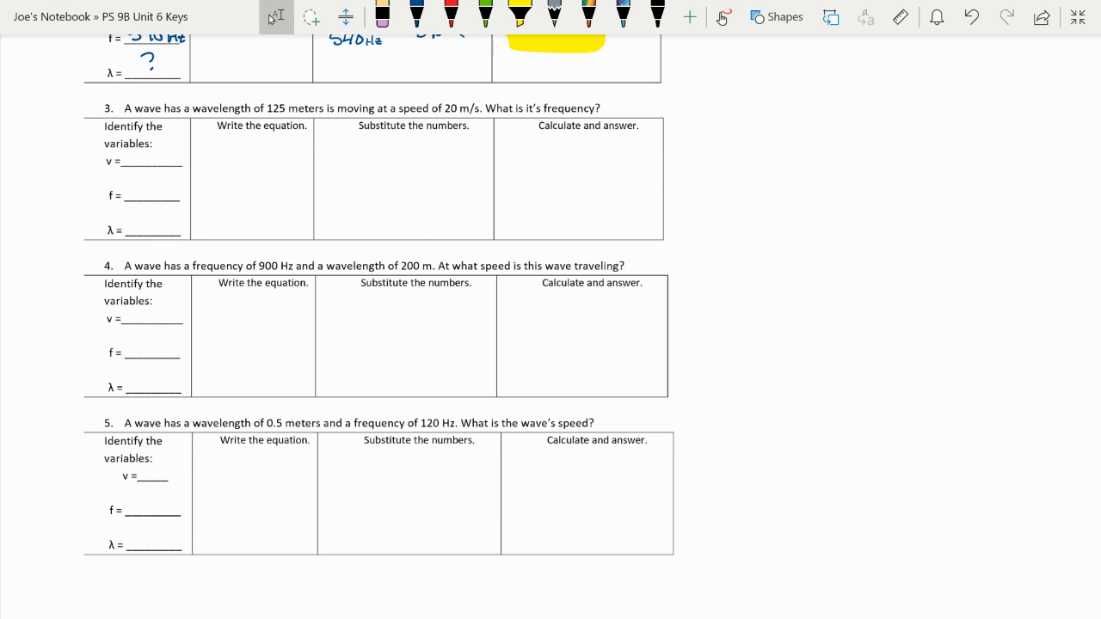
left_click_drag(269, 107, 318, 108)
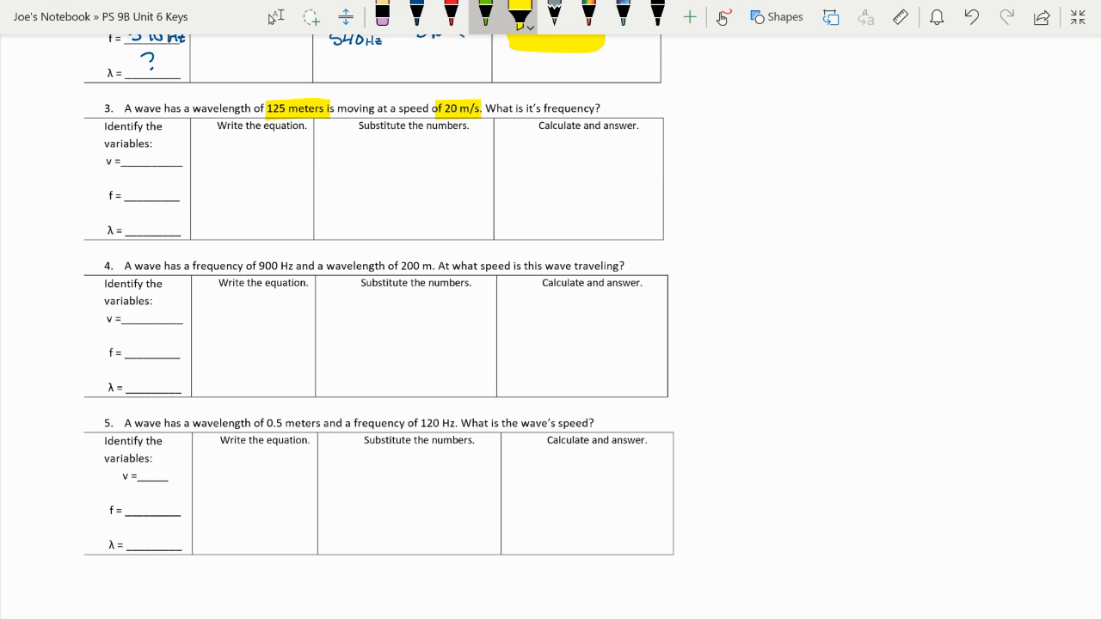
left_click(409, 12)
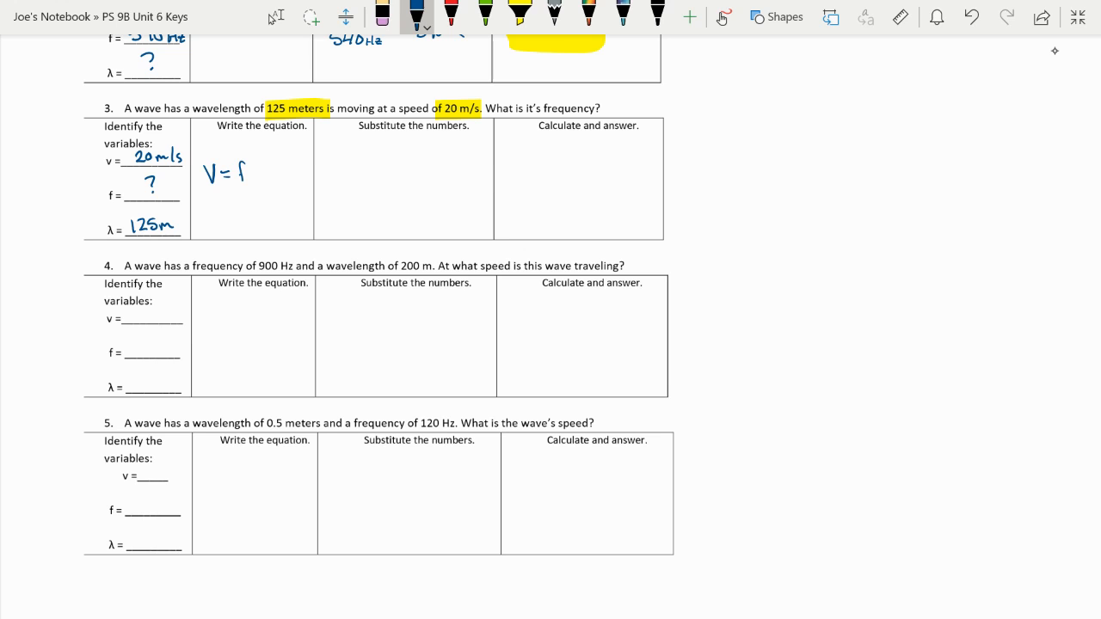
left_click_drag(241, 172, 258, 172)
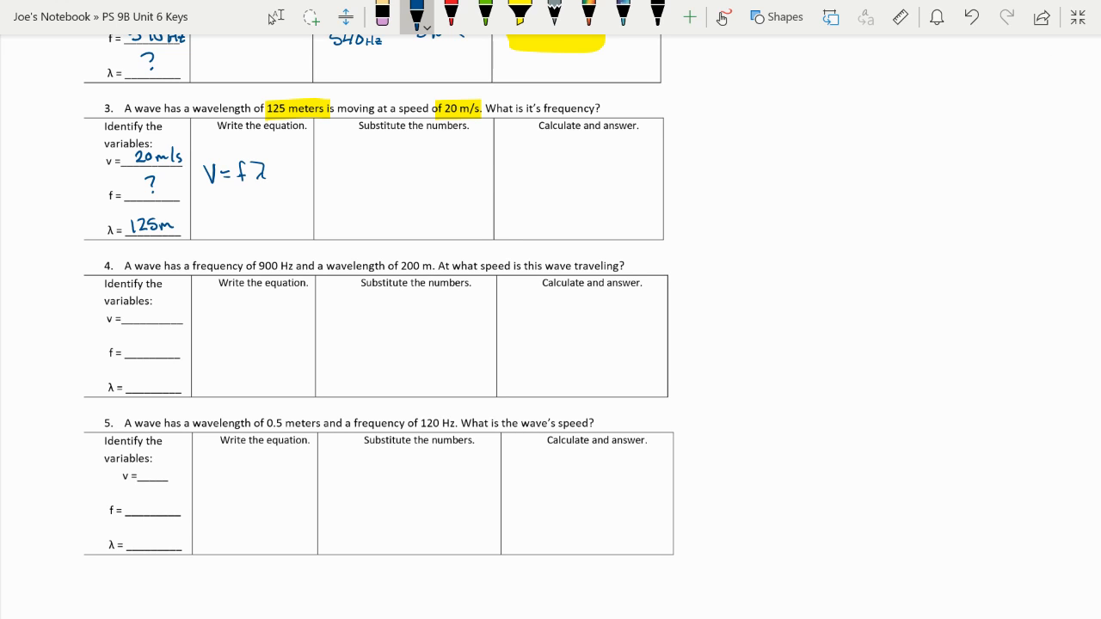
mouse_move(1054, 50)
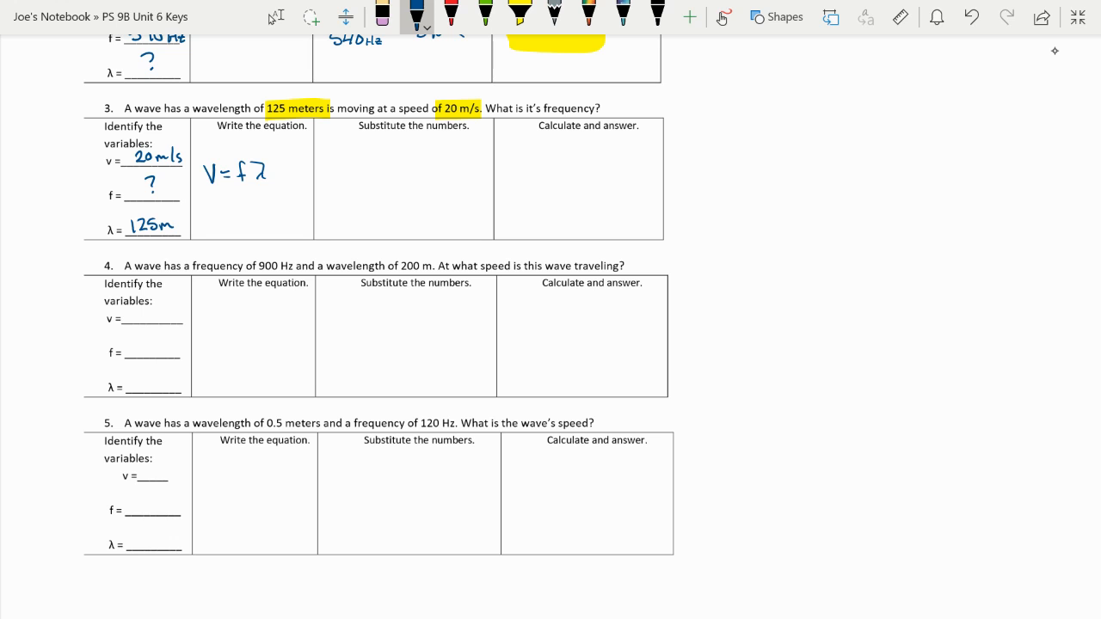
type("20 m/s =")
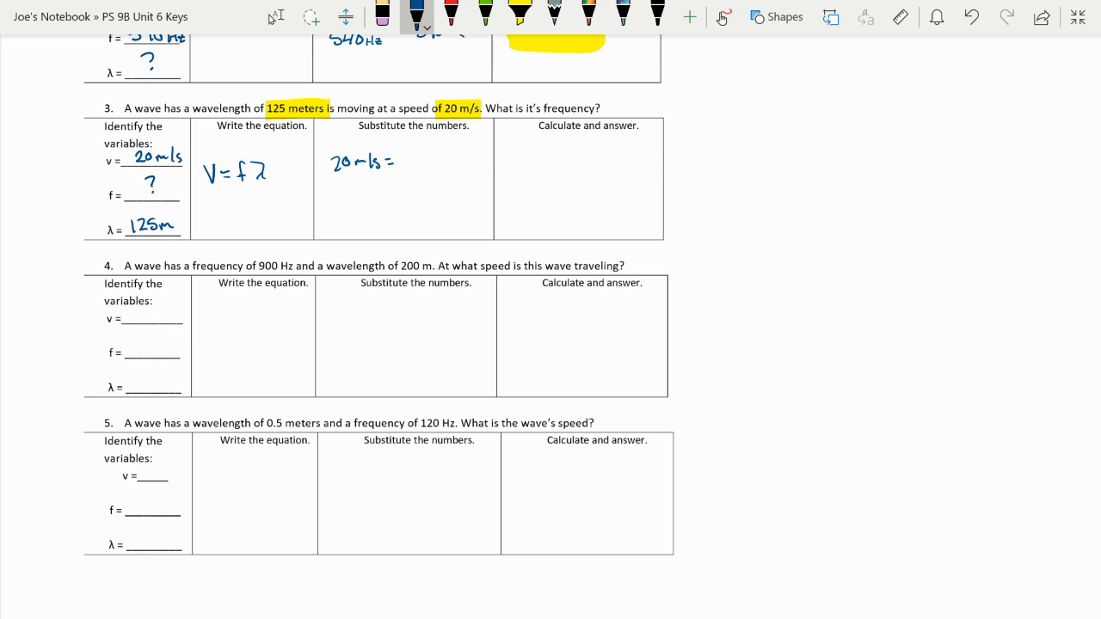
Step: Write the substitution, divide both sides by 125 m, and circle f = 0.16 Hz
left_click_drag(405, 155, 408, 150)
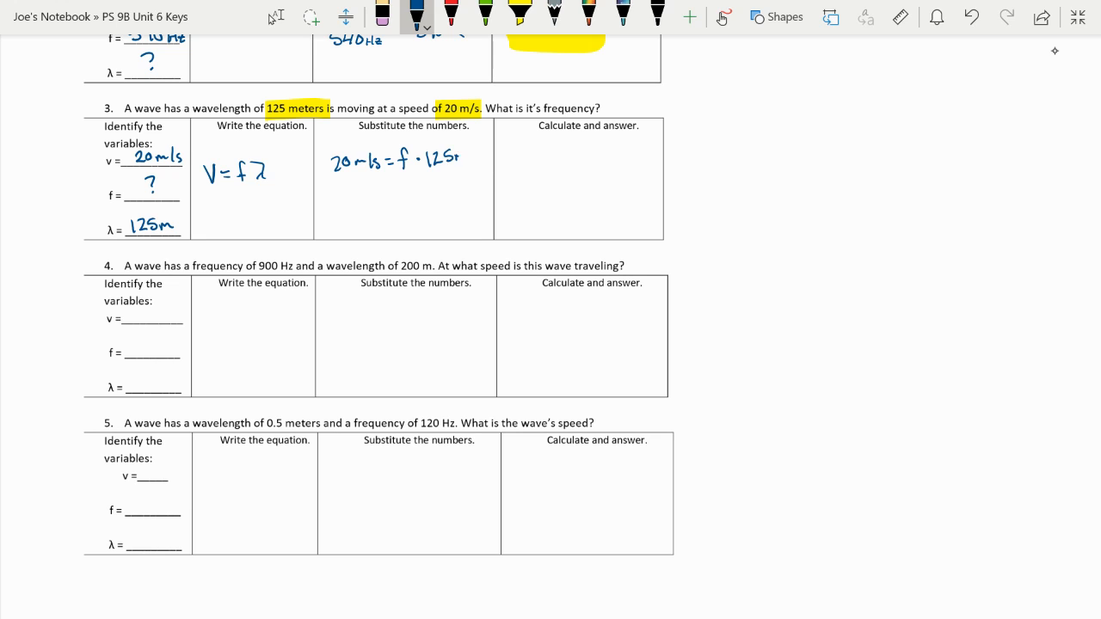
left_click_drag(408, 185, 455, 193)
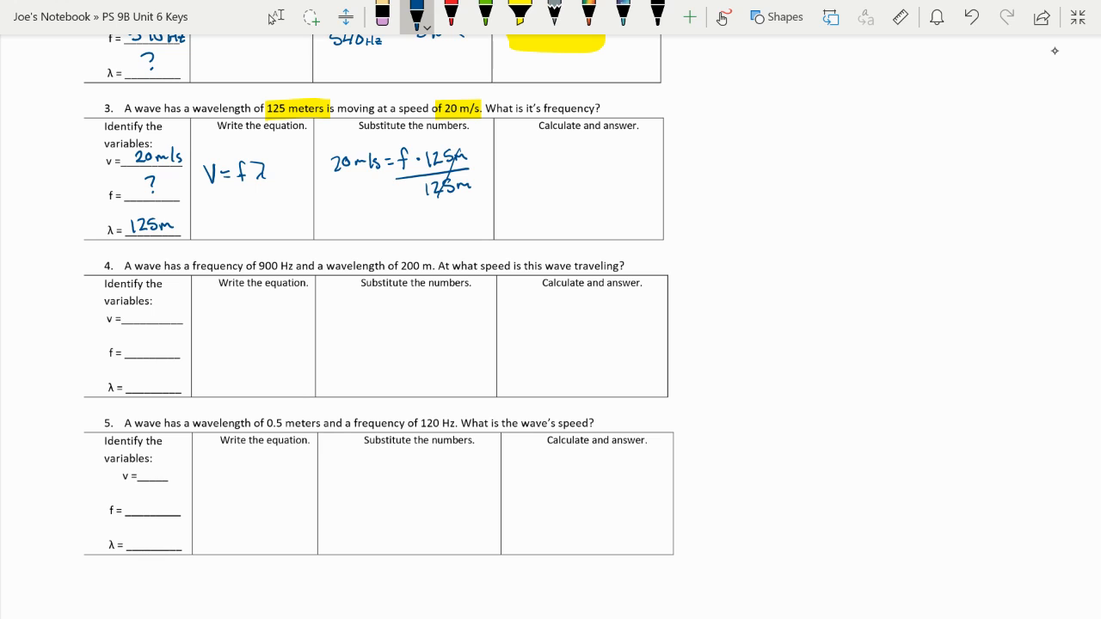
left_click_drag(336, 180, 374, 194)
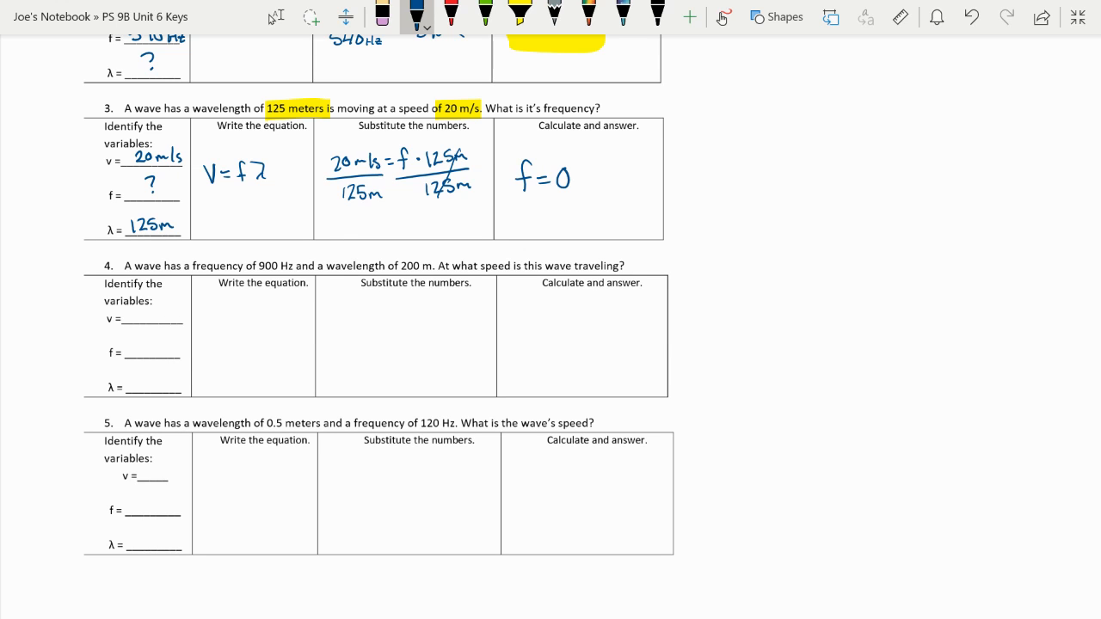
type(".16Hz")
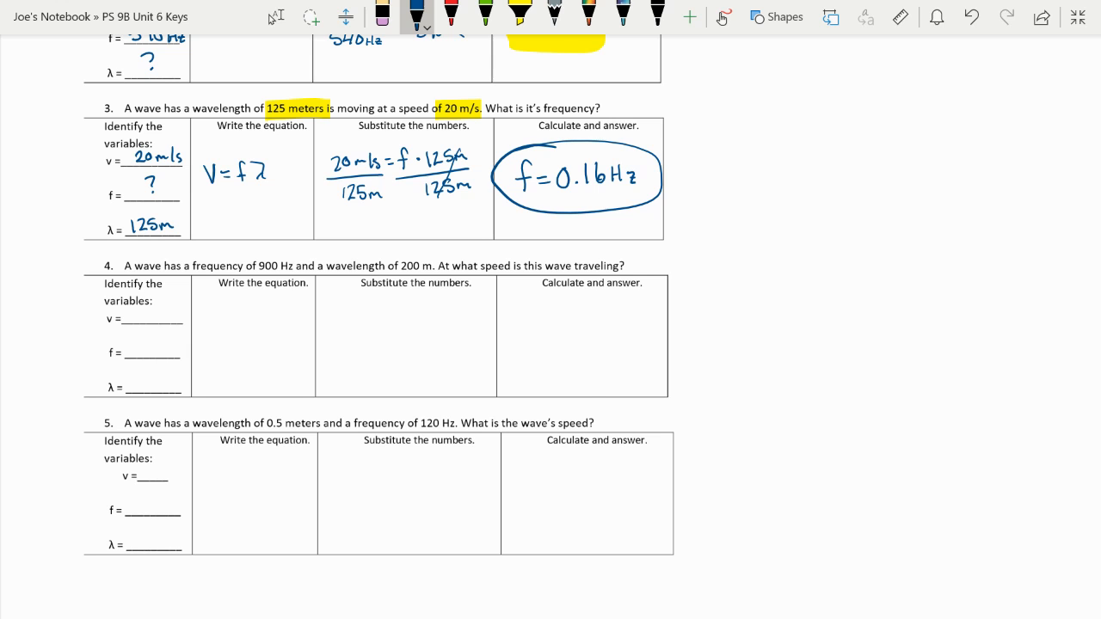
Step: Fill in problem 4's variables, f = 900 Hz and λ = 200 m
scroll("down", 3)
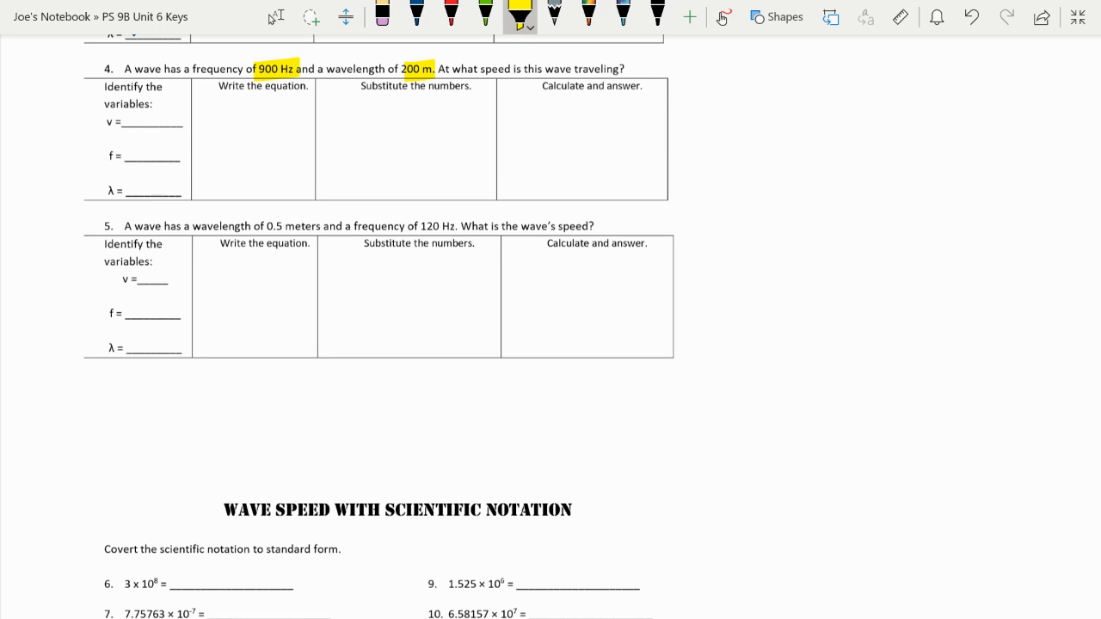
left_click(399, 14)
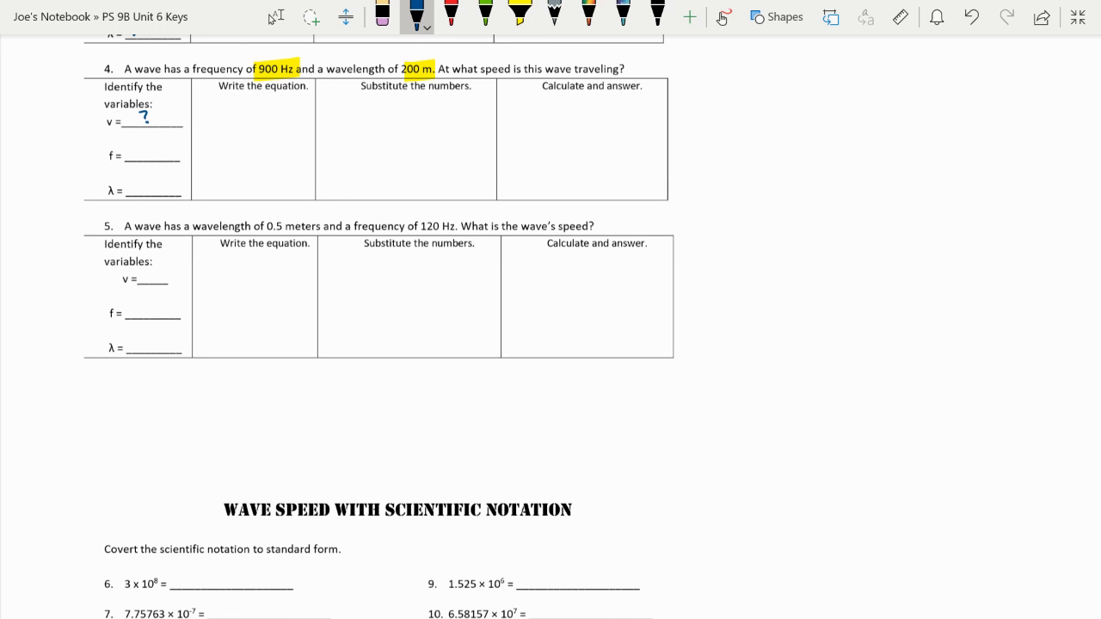
mouse_move(1054, 50)
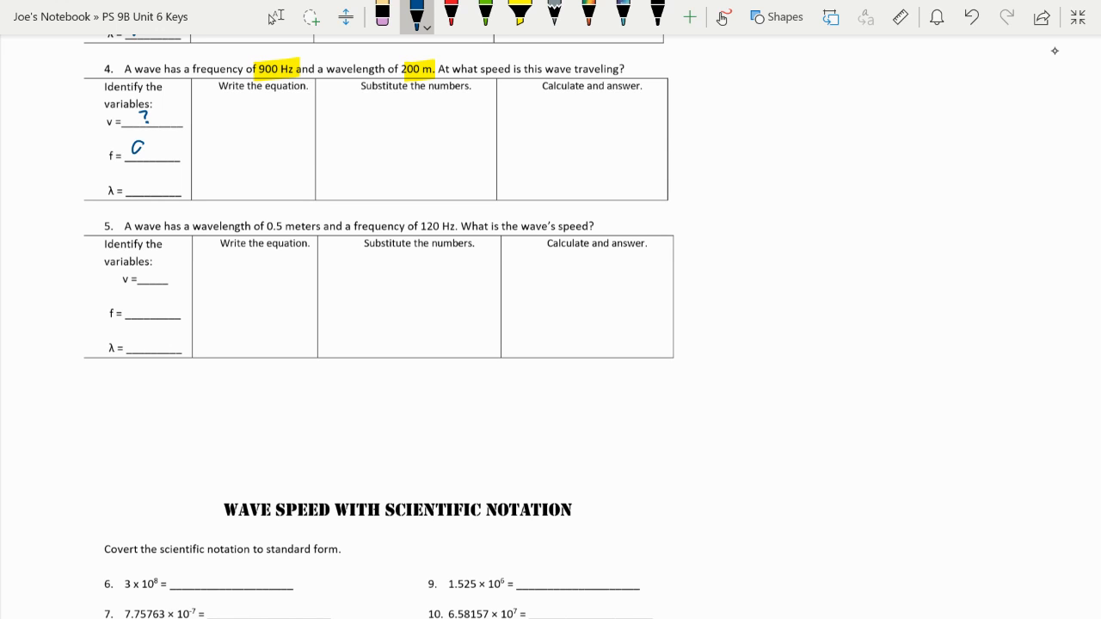
type("900H")
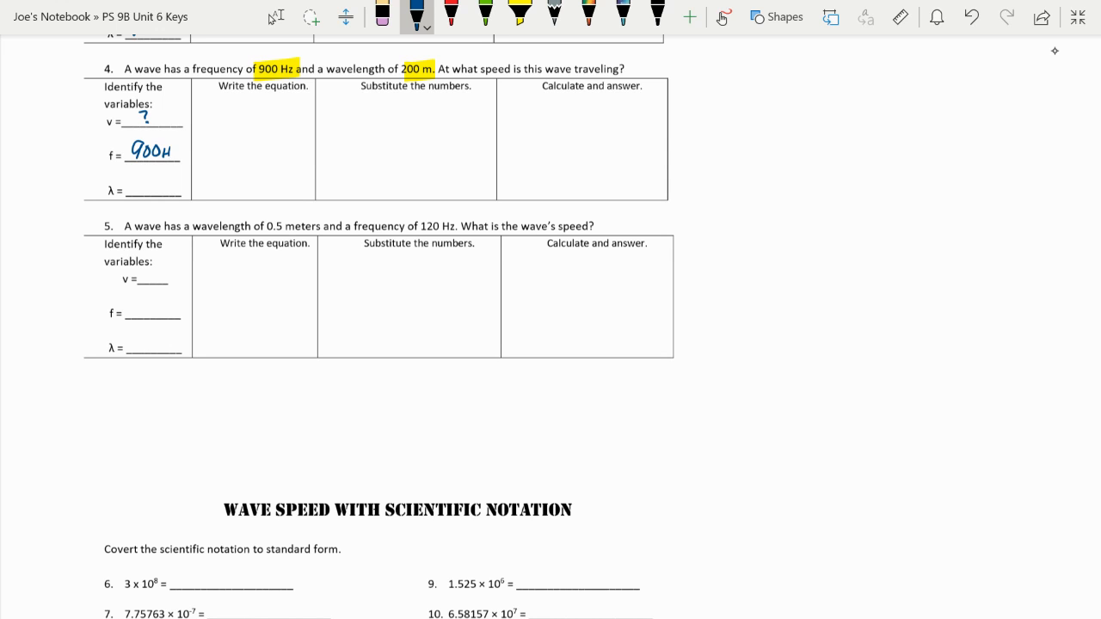
type("2")
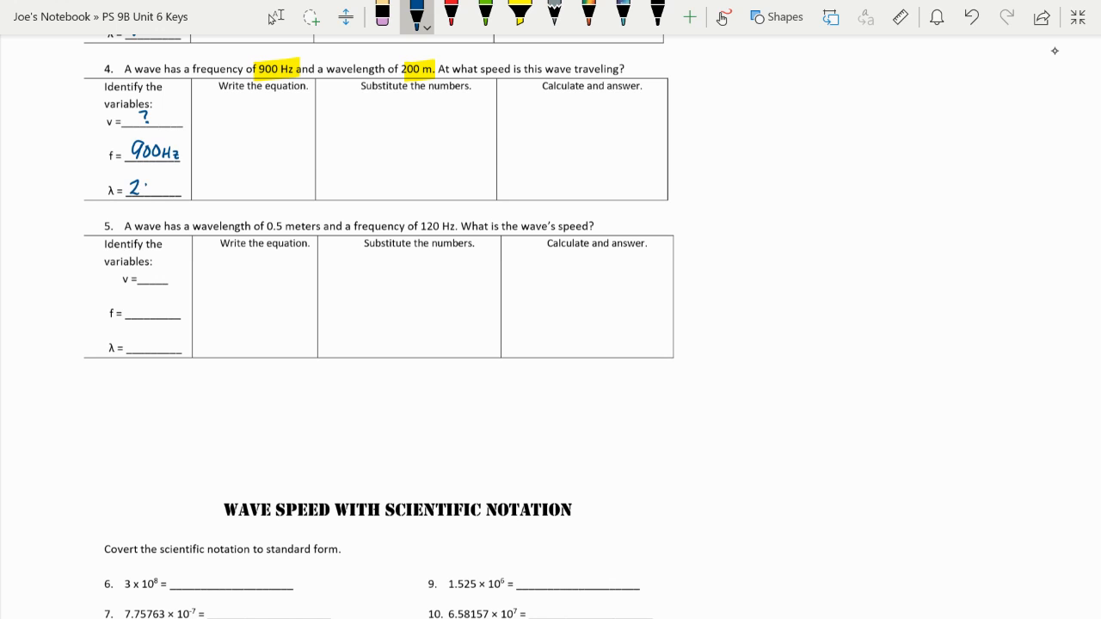
type("0 m")
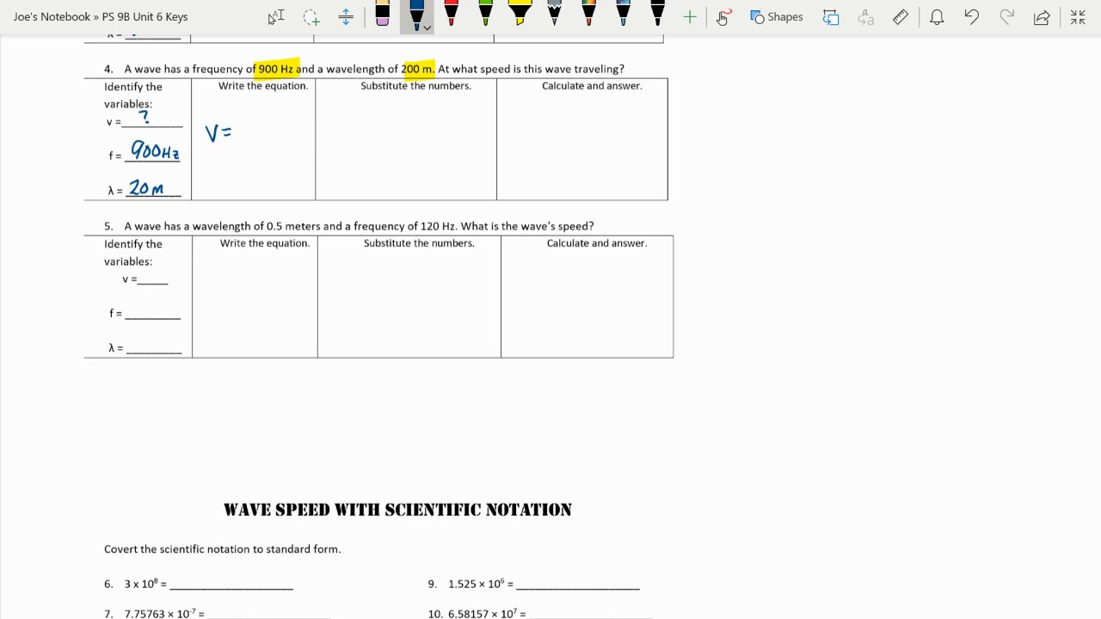
mouse_move(1053, 51)
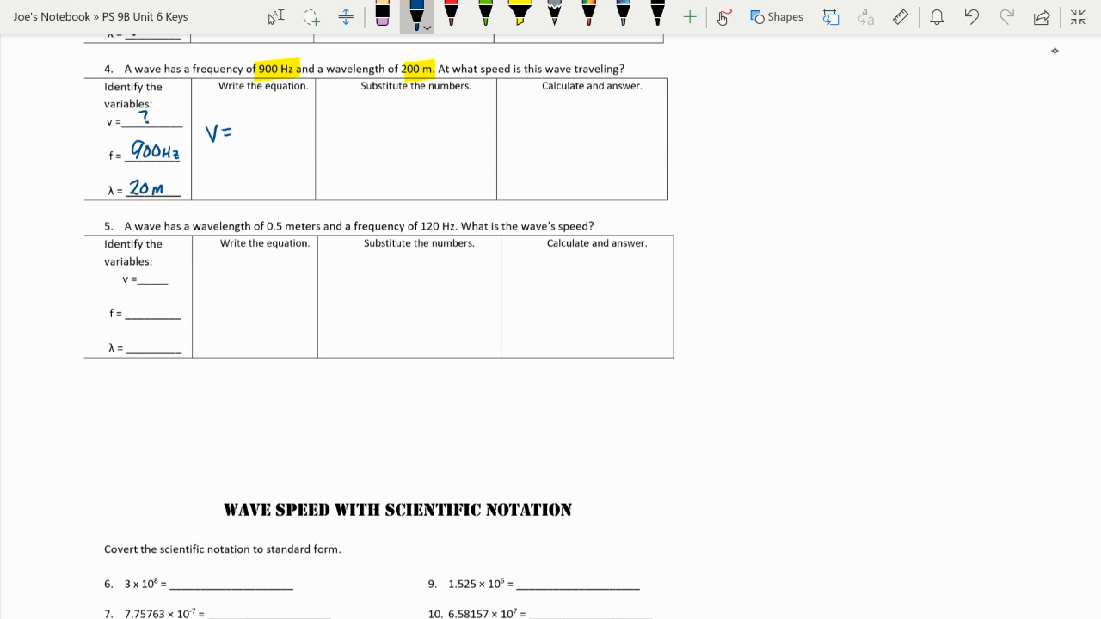
Step: Write V = fλ, V = 900 Hz · 200 m, and box V = 180,000 m/s
left_click_drag(232, 134, 258, 129)
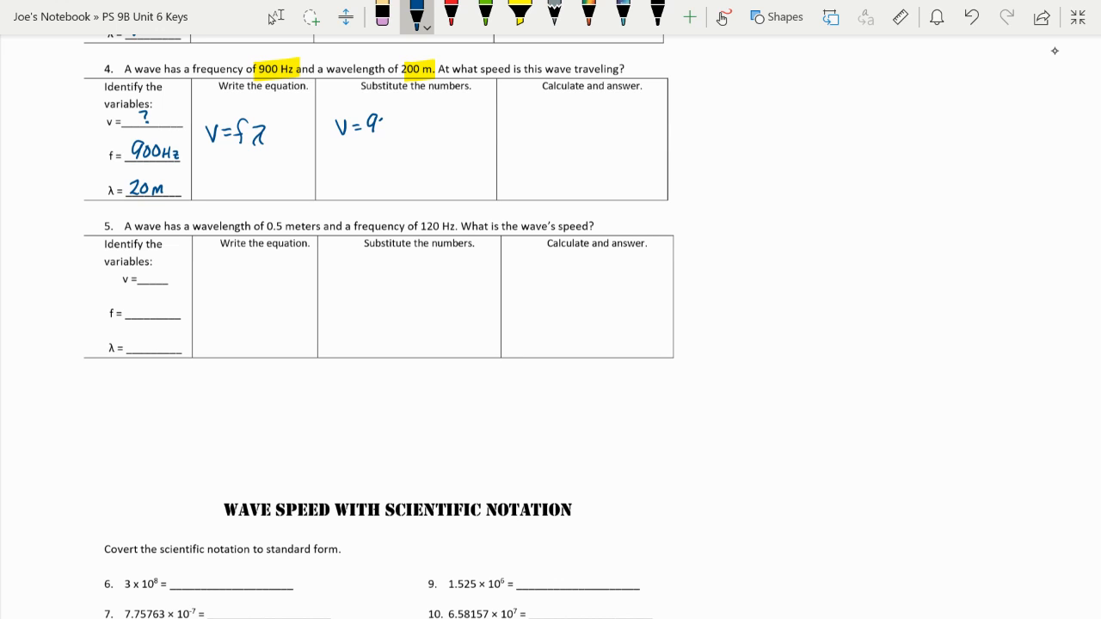
type("900Hz · 2")
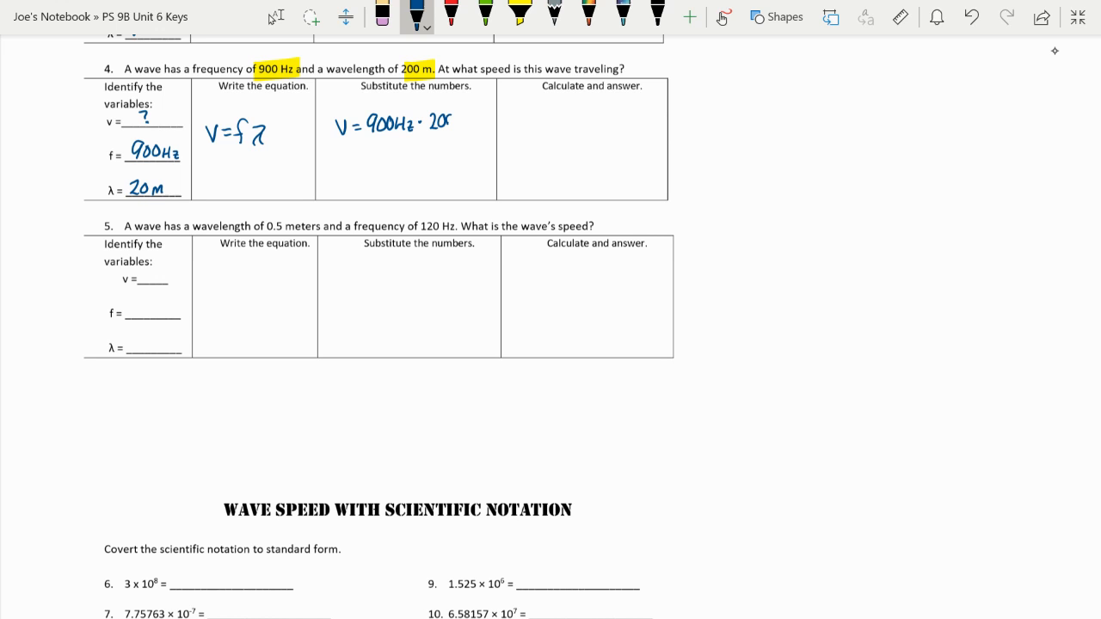
type("0m")
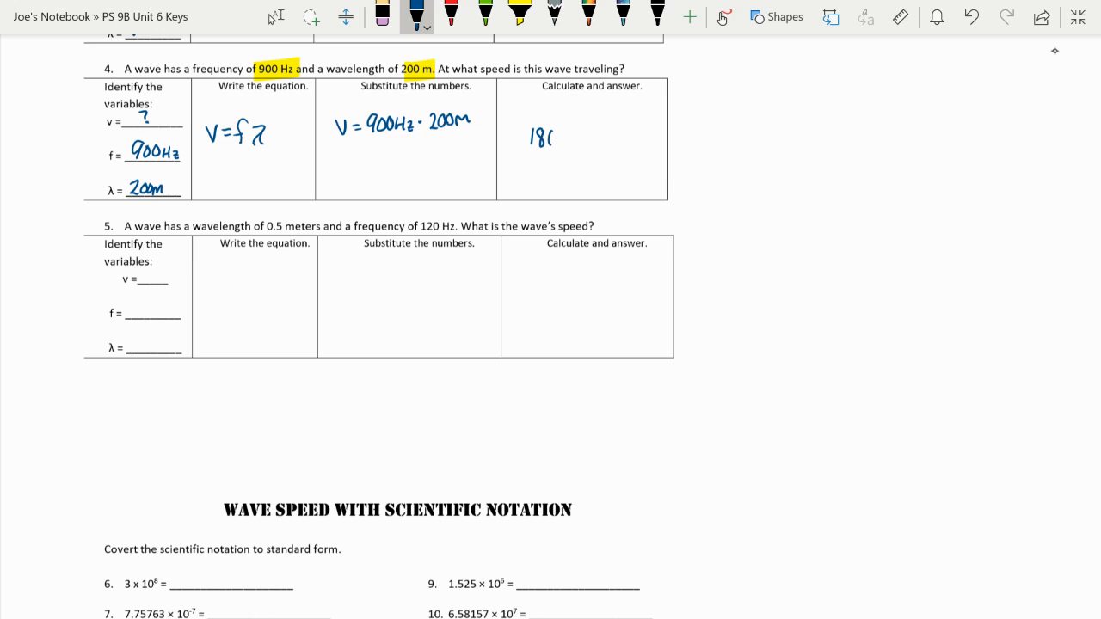
type("180,000")
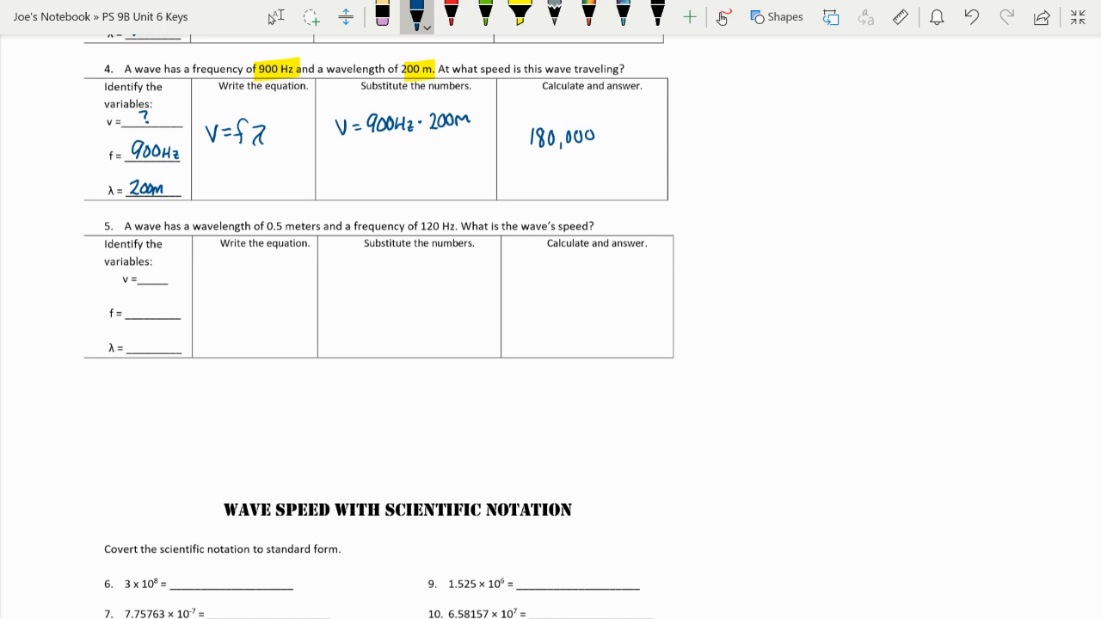
type("m/s")
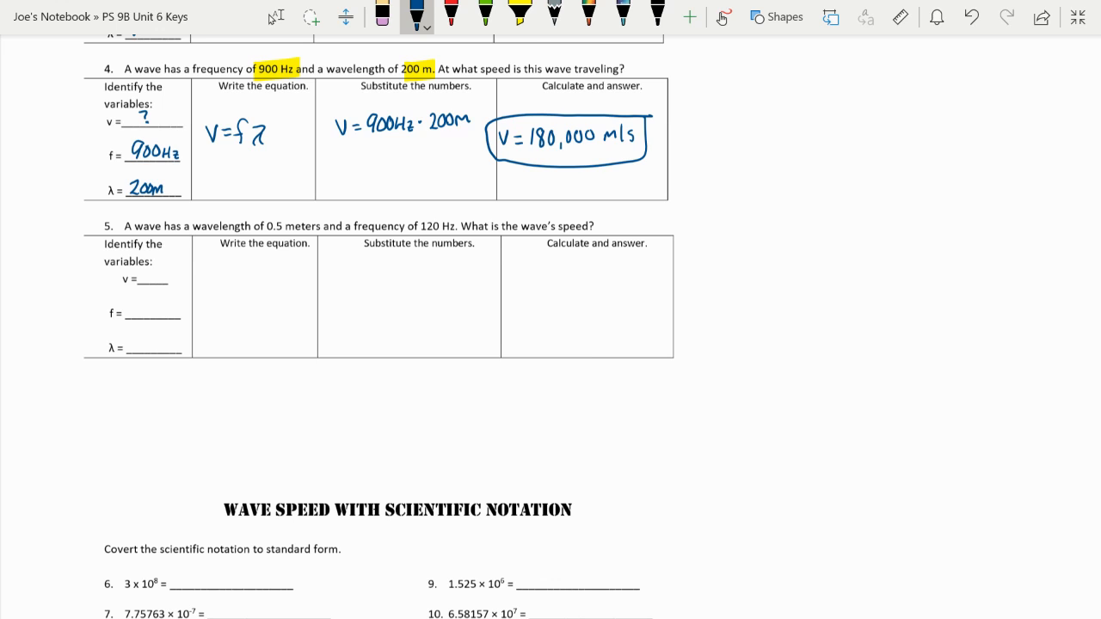
Step: Highlight problem 5's givens 0.5 m and 120 Hz, then write V = ?, 120 Hz, 0.5 m
left_click(512, 17)
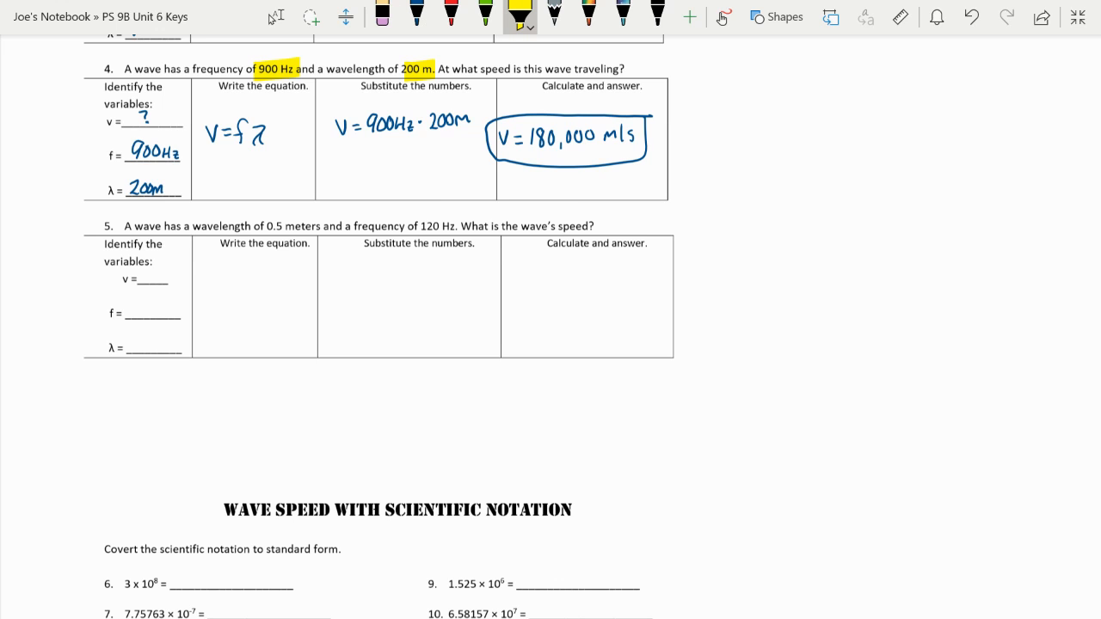
left_click_drag(267, 226, 315, 226)
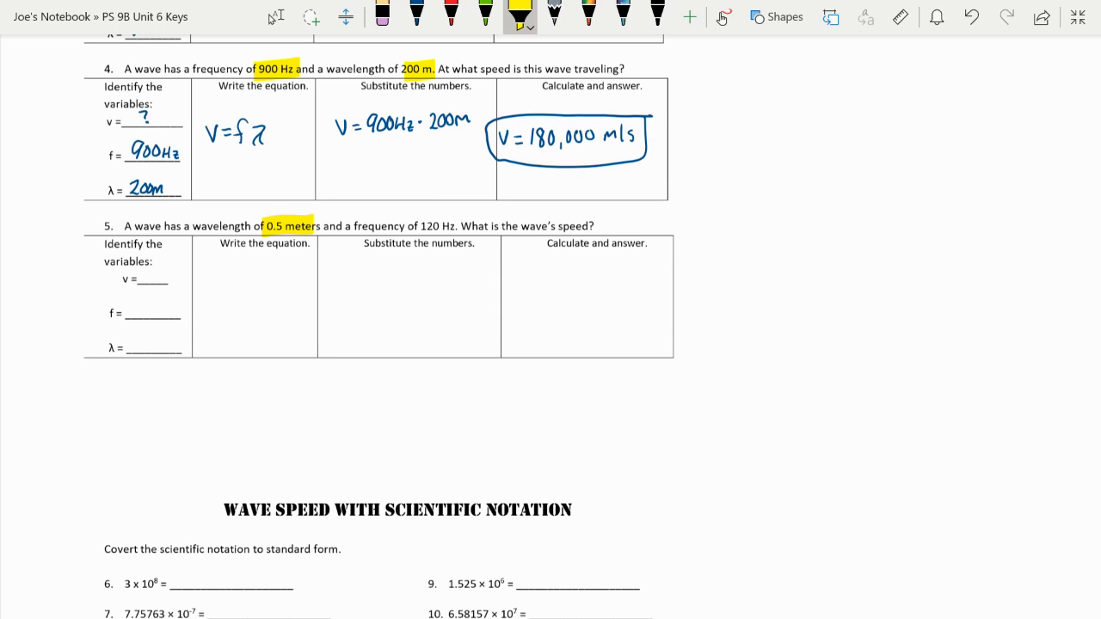
mouse_move(1054, 50)
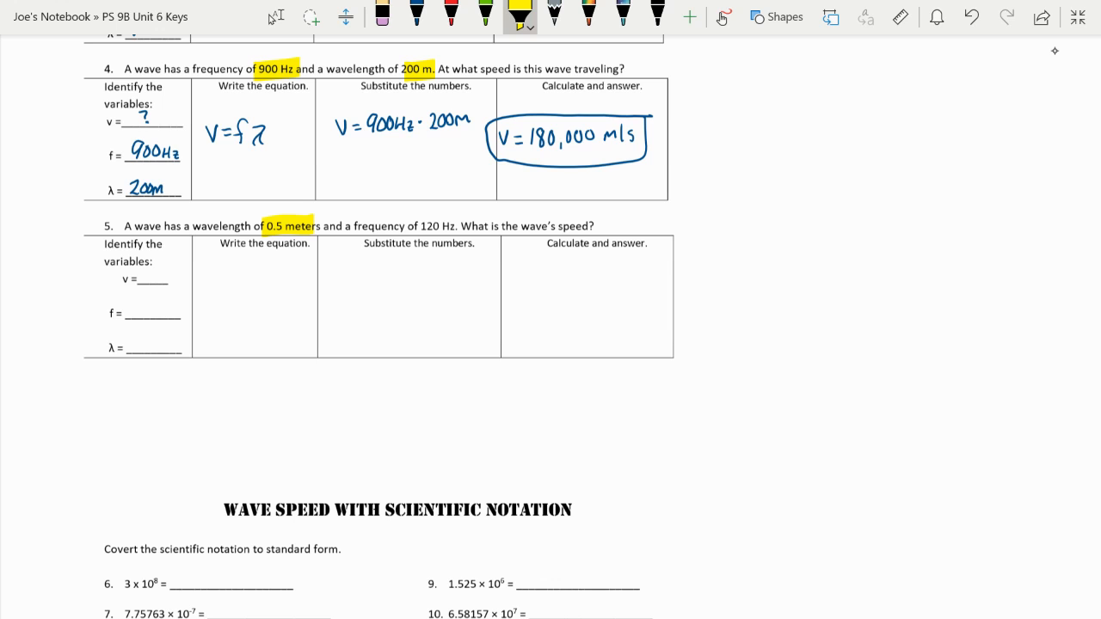
left_click_drag(353, 226, 459, 225)
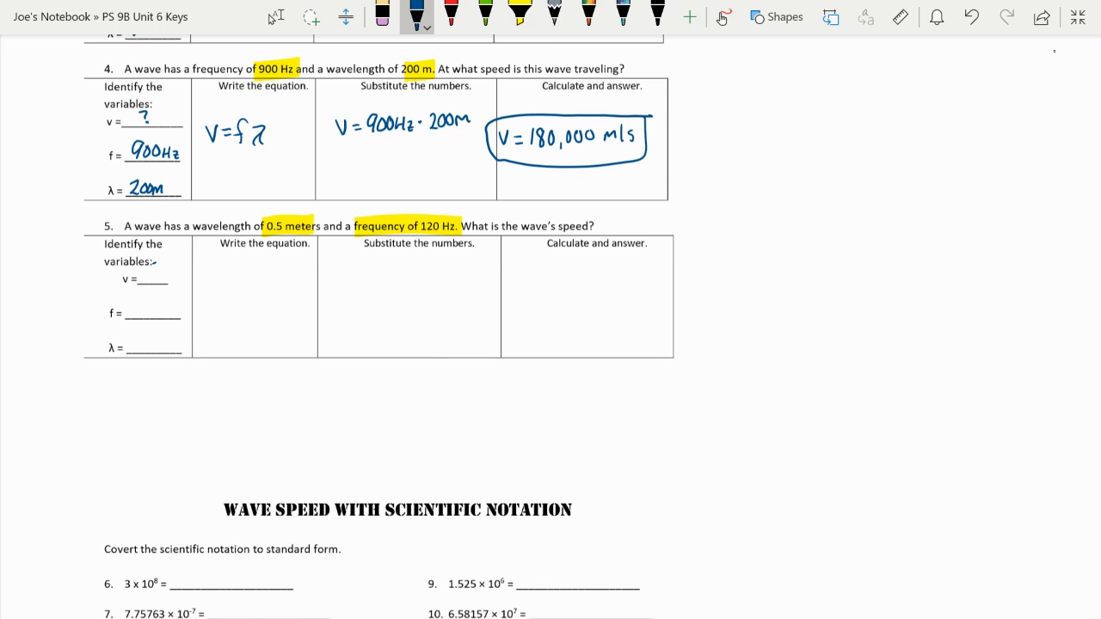
type("?")
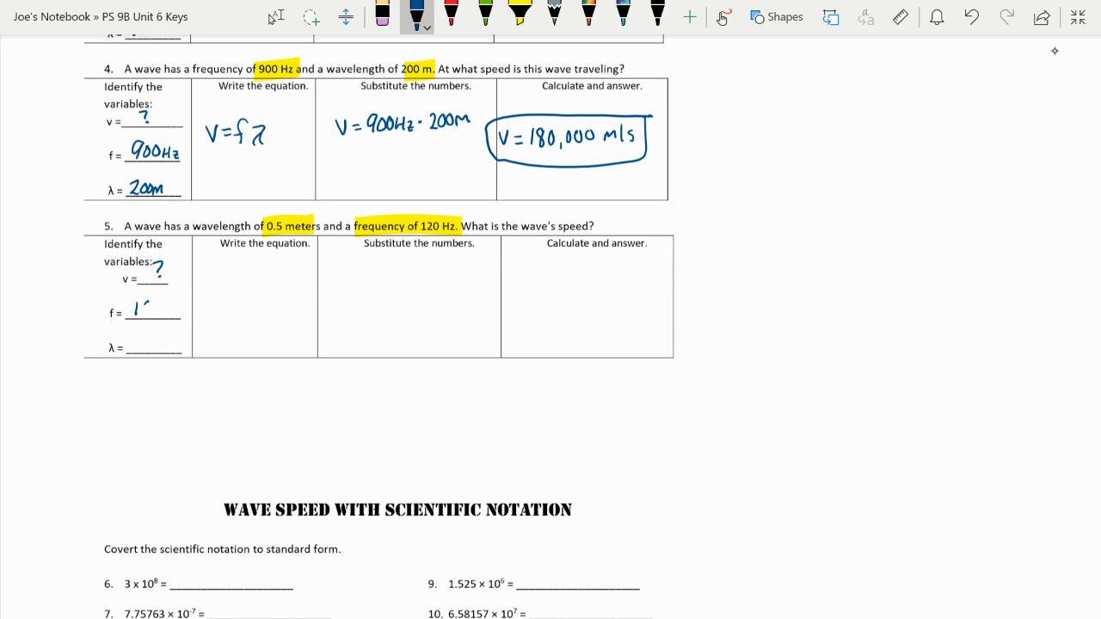
type("120Hz")
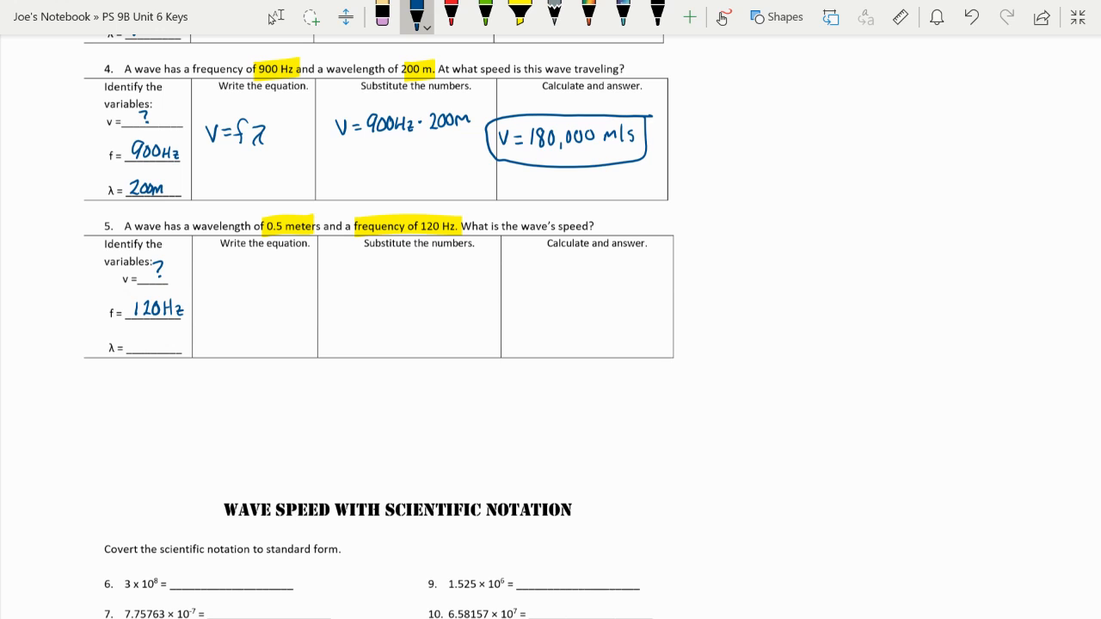
mouse_move(1055, 50)
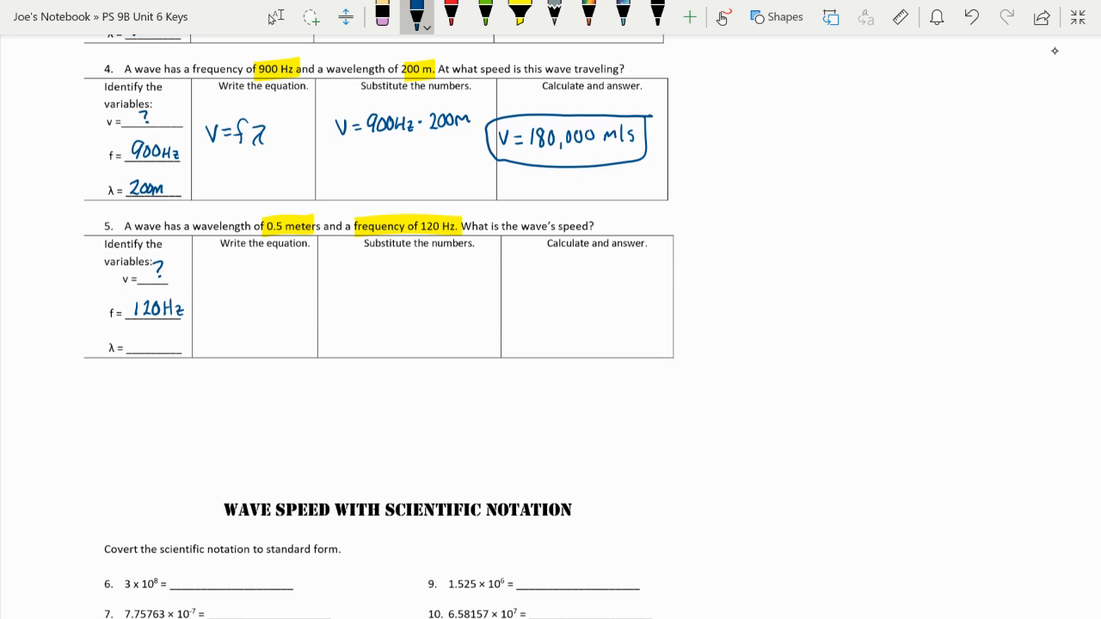
type("0.5m")
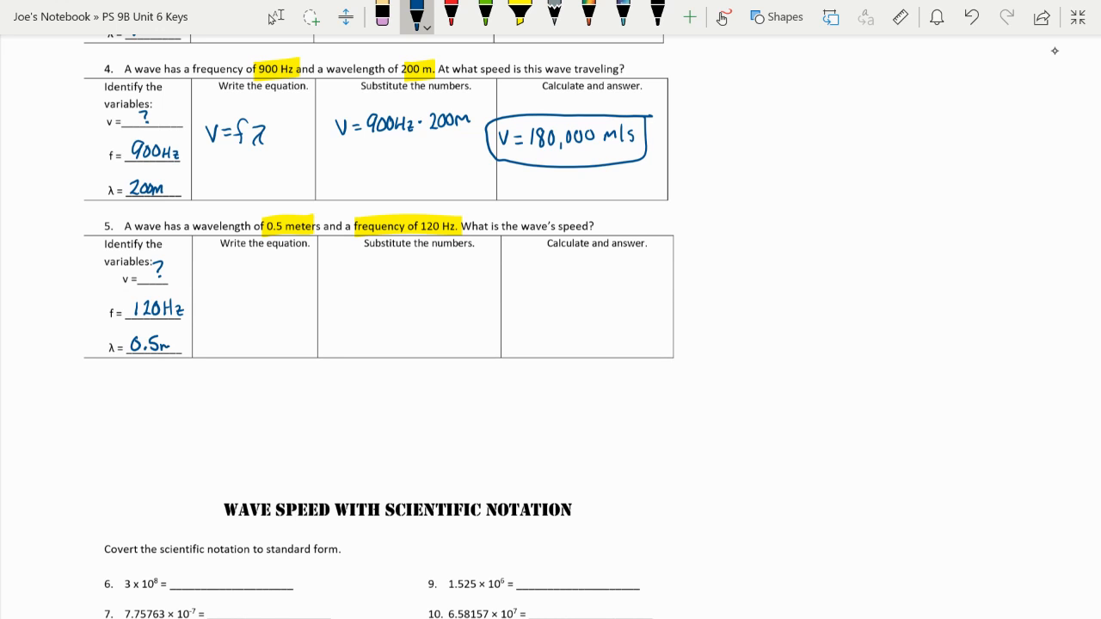
Step: Write V = fλ, V = 120 Hz · 0.5 m, and circle V = 60 m/s
left_click_drag(209, 282, 211, 299)
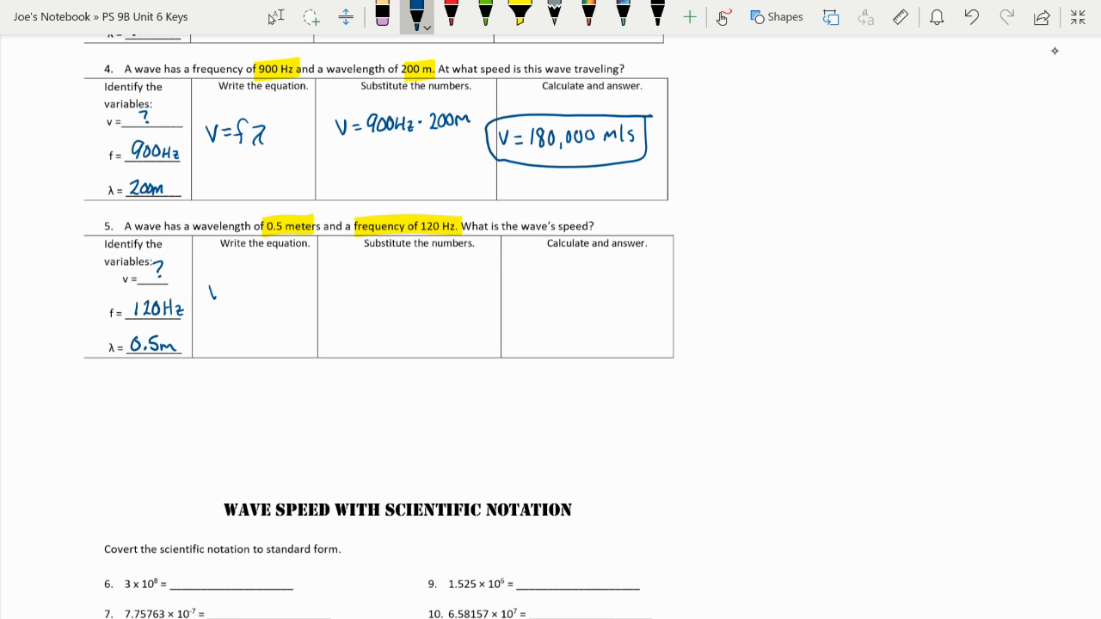
left_click_drag(215, 292, 266, 292)
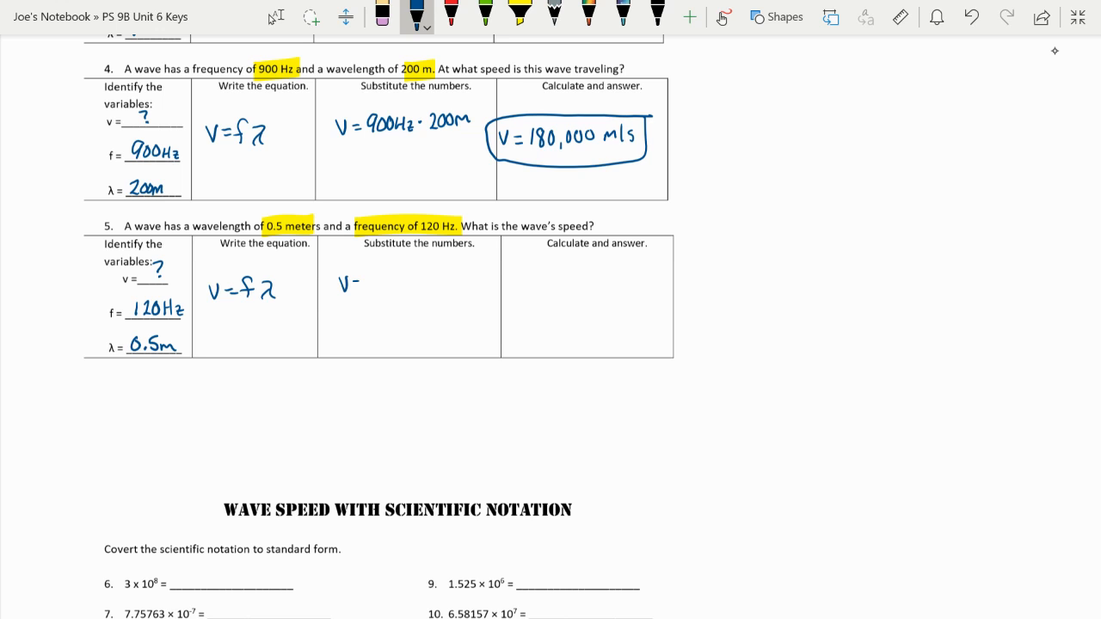
type("V=120")
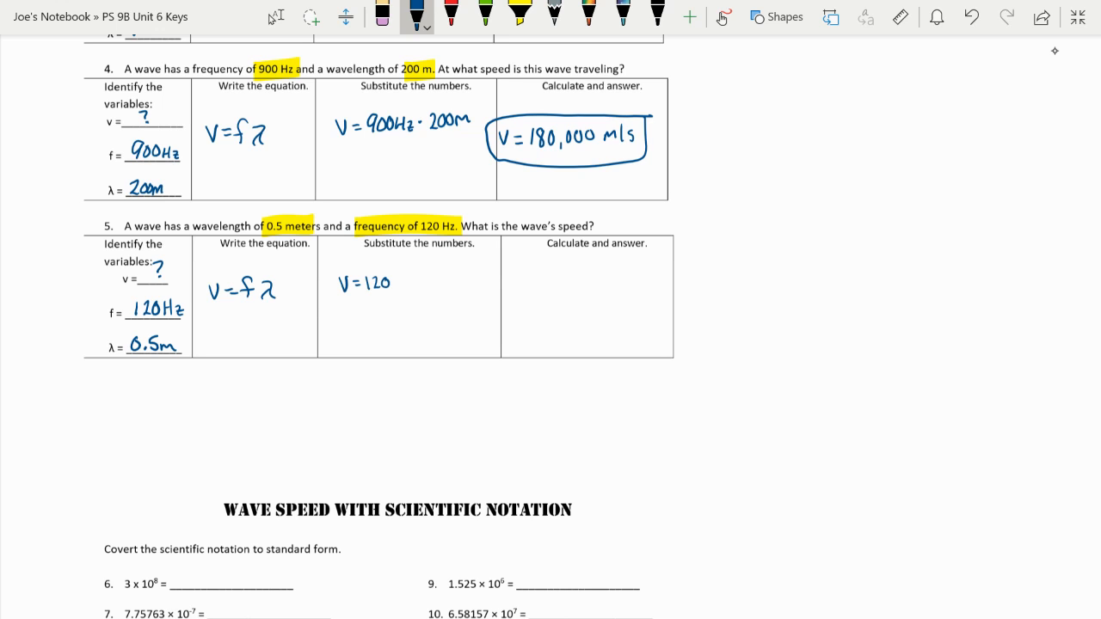
type("Hz·0.")
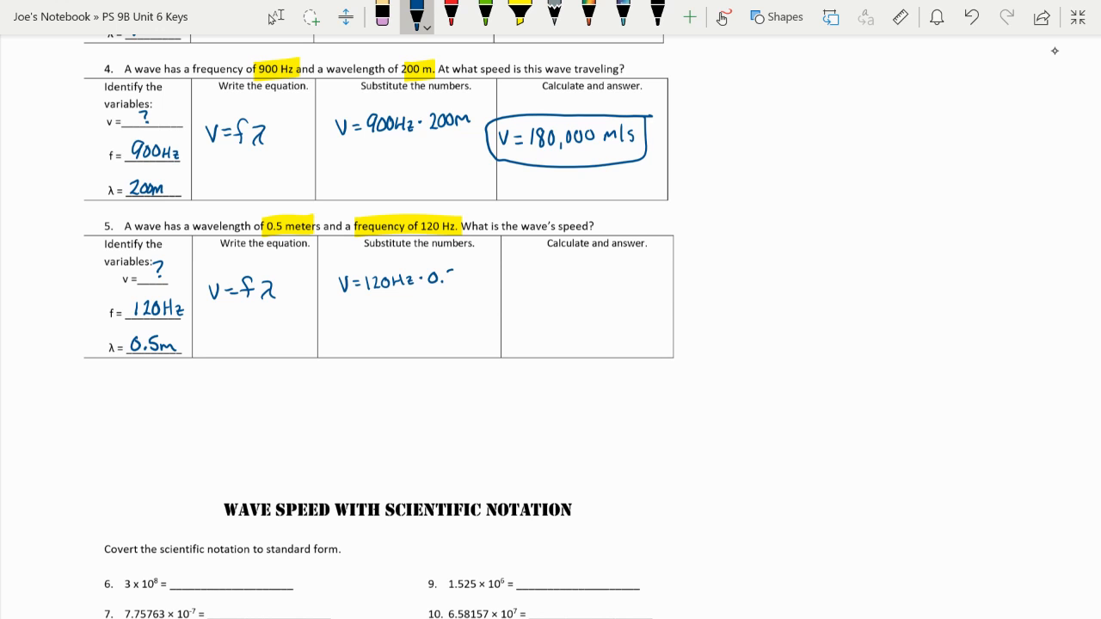
type("5m")
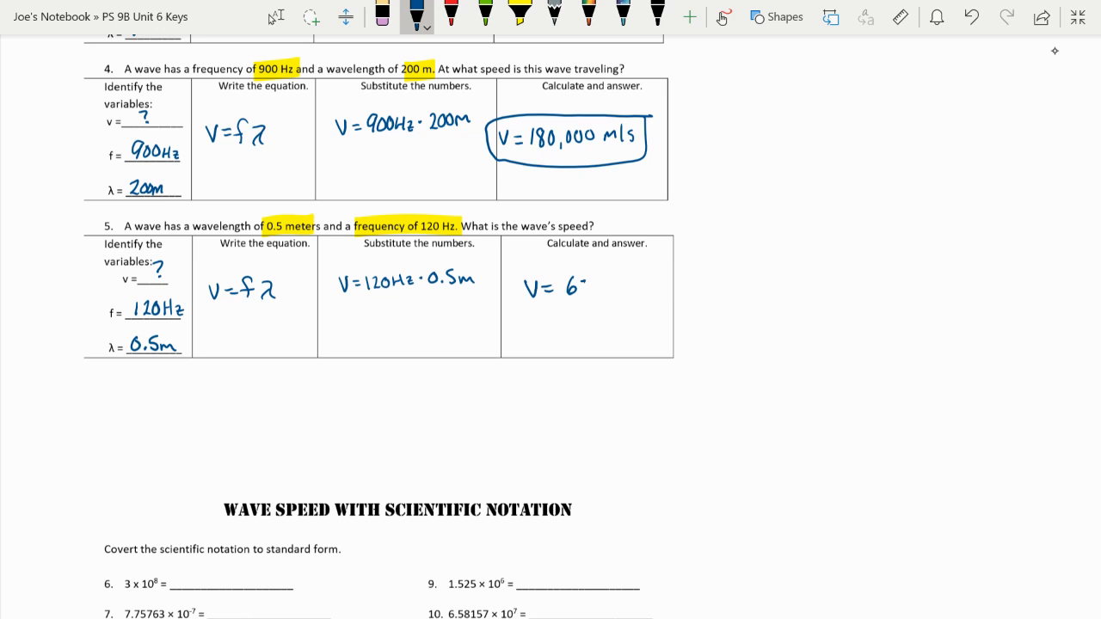
type("0m/s")
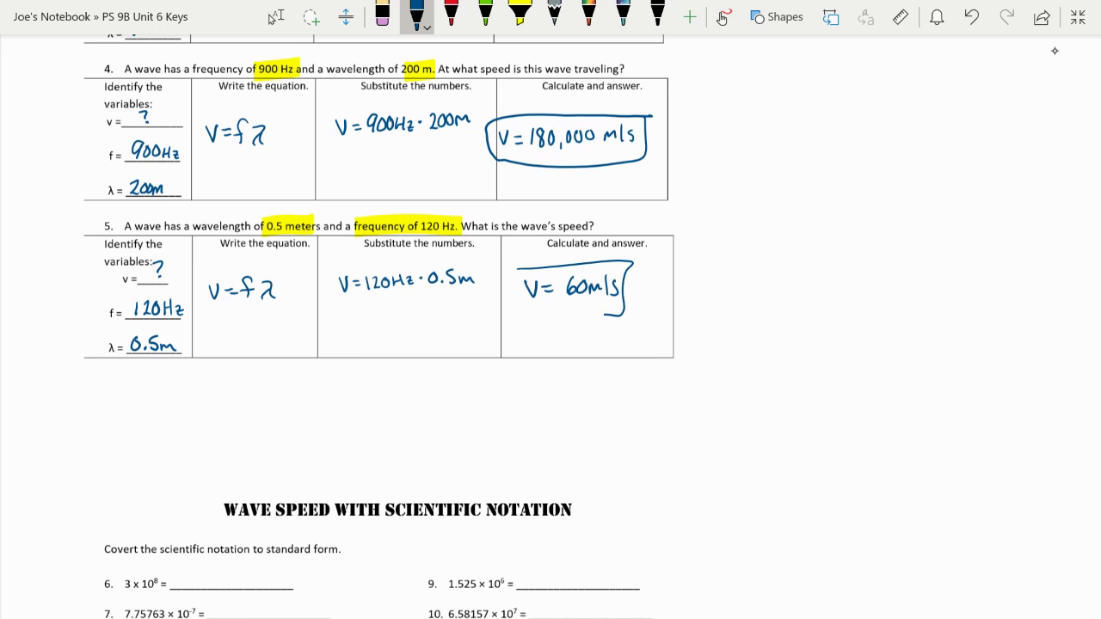
left_click_drag(524, 262, 619, 309)
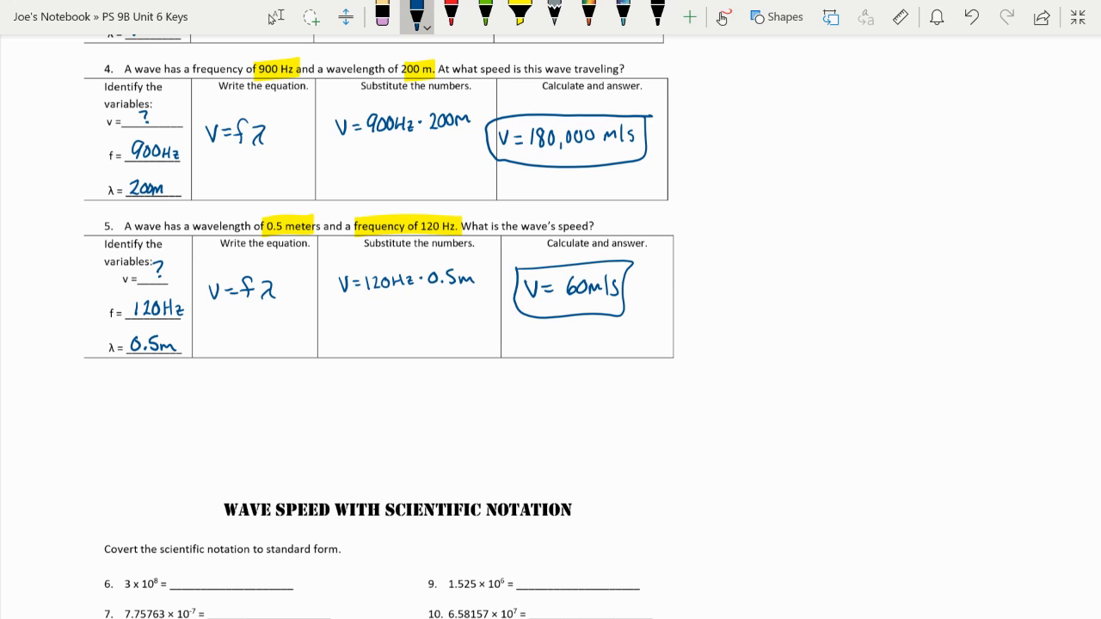